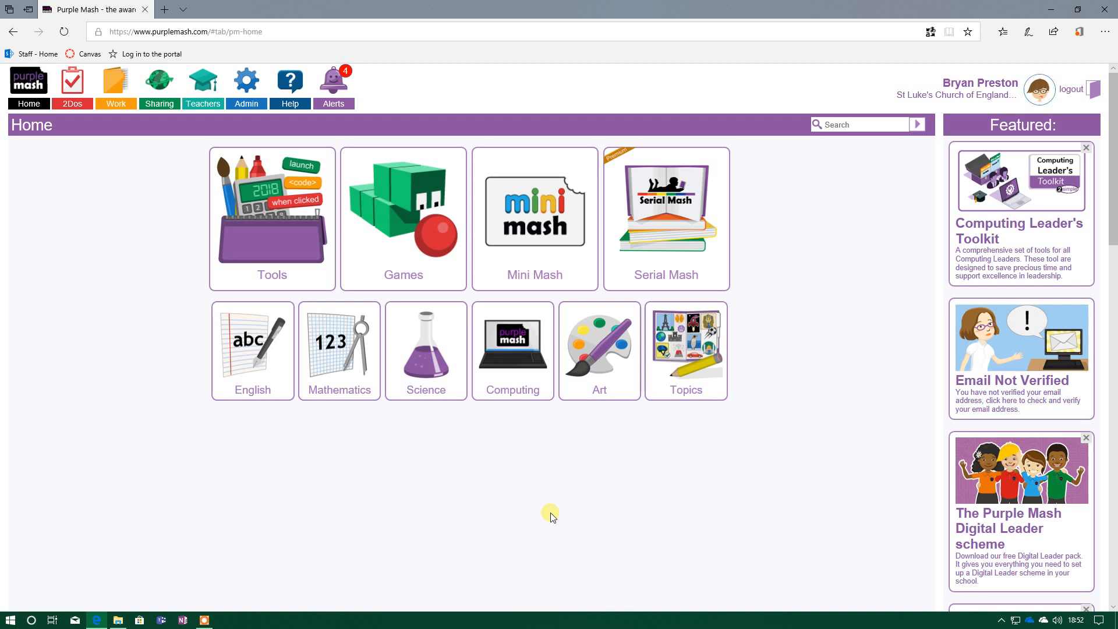
{"action": "mouse_move", "coordinate": [557, 514]}
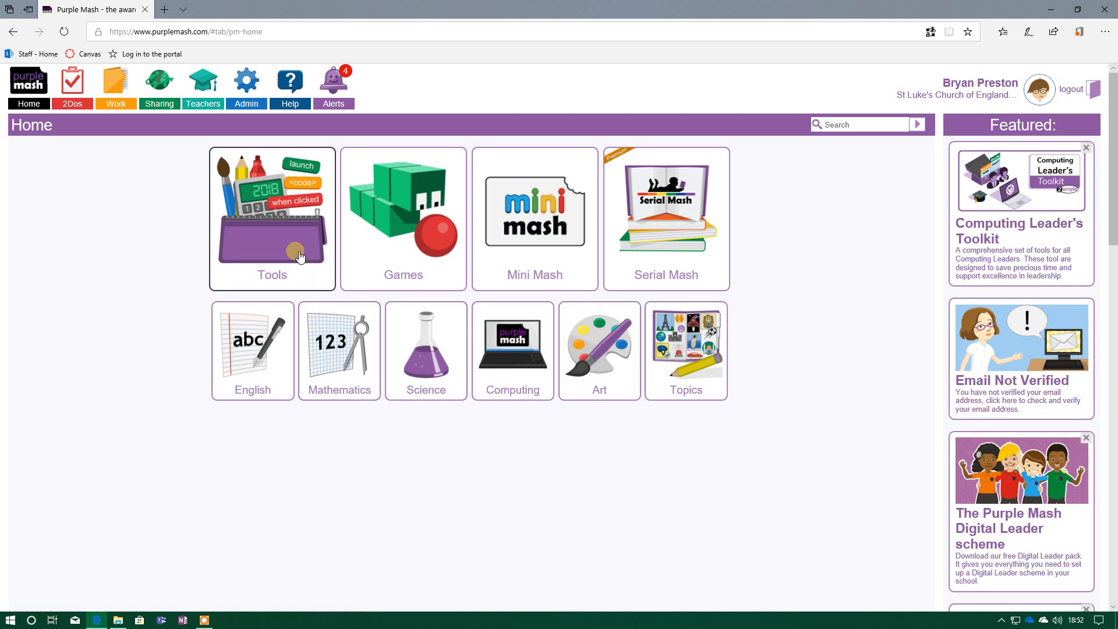
{"action": "mouse_move", "coordinate": [824, 272]}
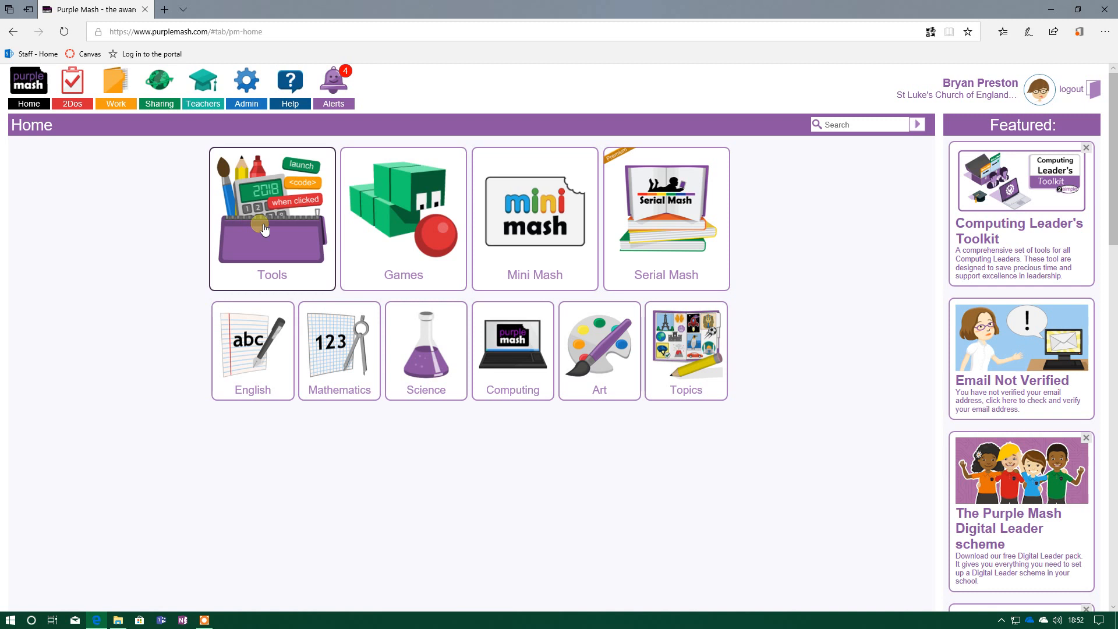
Go to the Tools page listing Purple Mash's creative and data handling apps.
{"action": "left_click", "coordinate": [271, 218]}
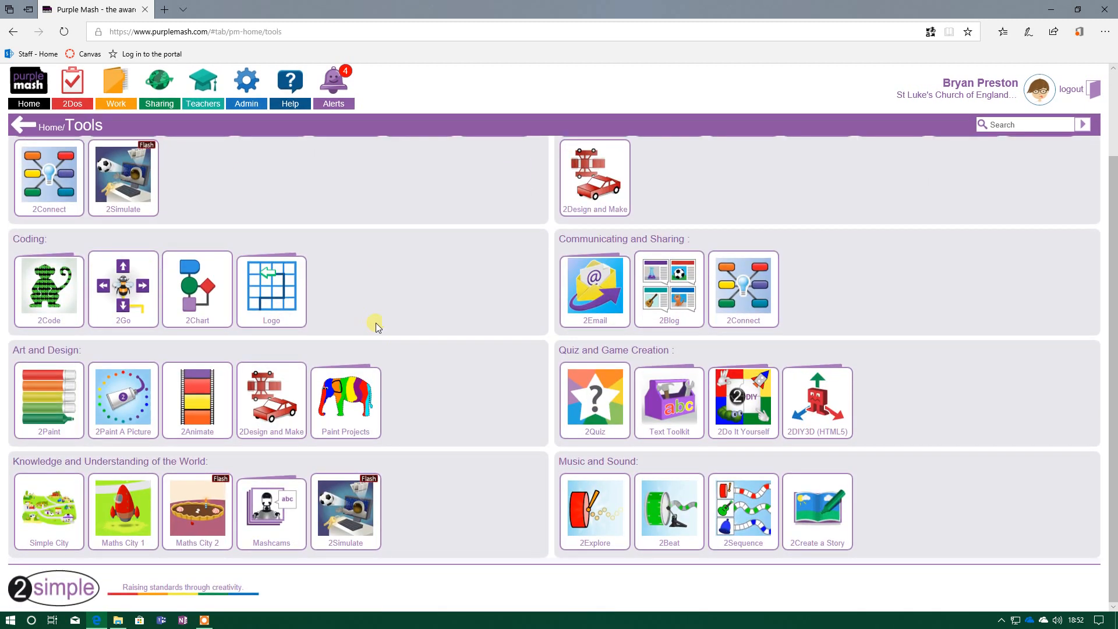
{"action": "mouse_move", "coordinate": [463, 125]}
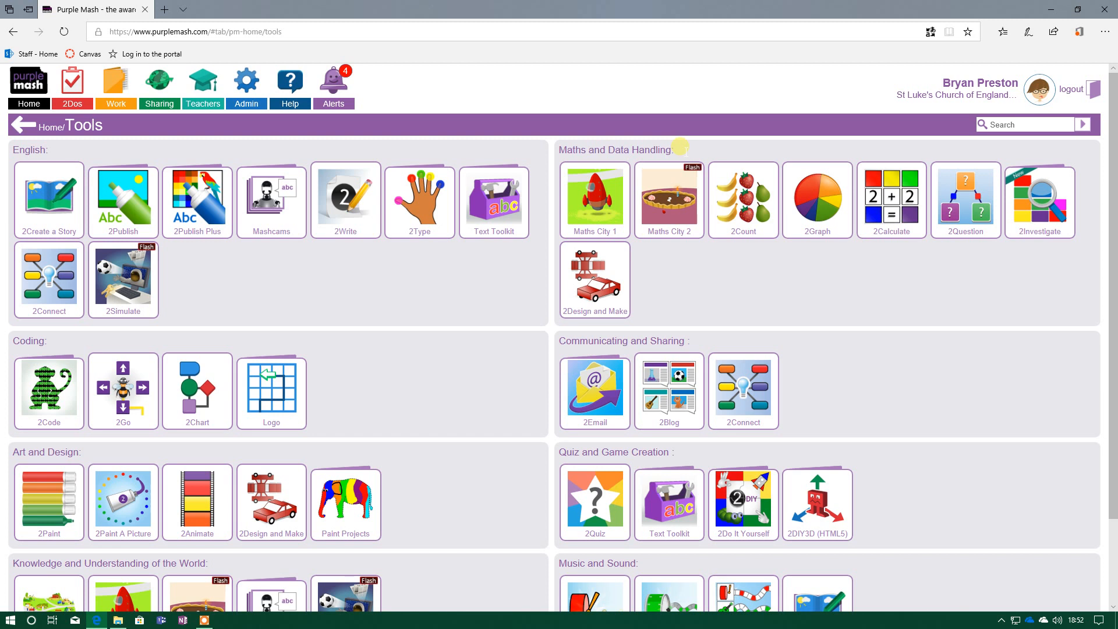
{"action": "mouse_move", "coordinate": [963, 299]}
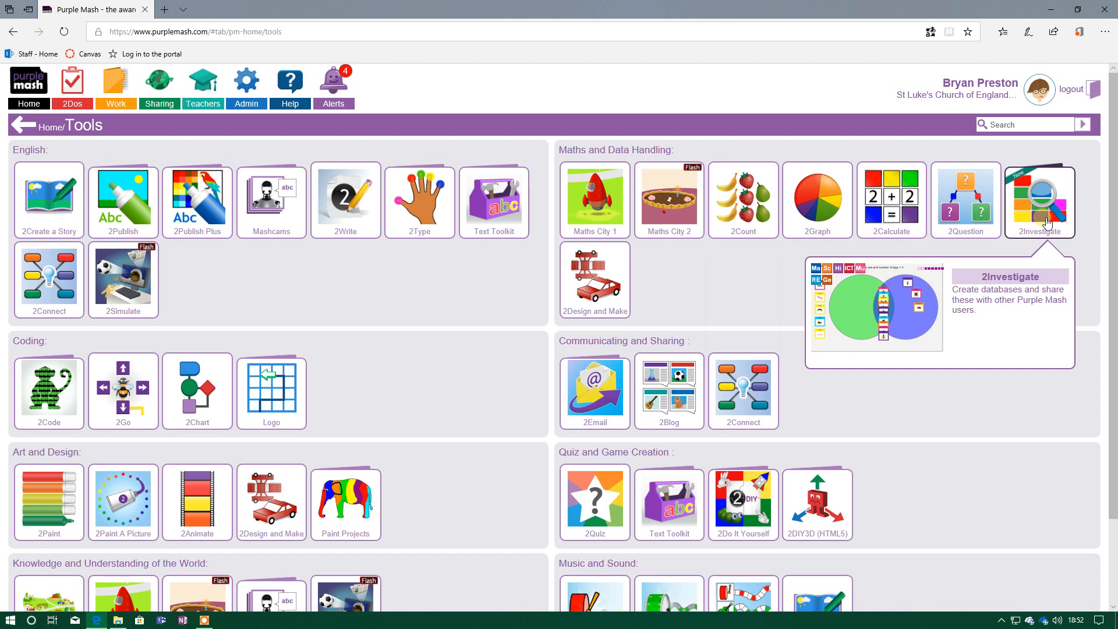
Launch the 2Investigate app from its Tools section to reach the new-document templates.
{"action": "left_click", "coordinate": [1039, 199]}
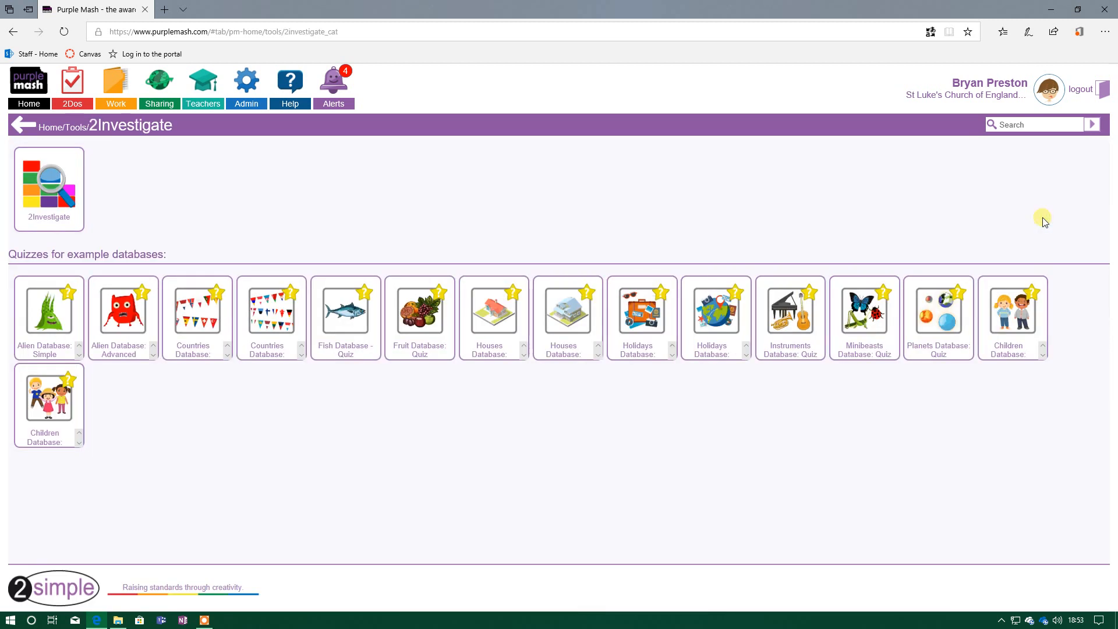
{"action": "mouse_move", "coordinate": [171, 192]}
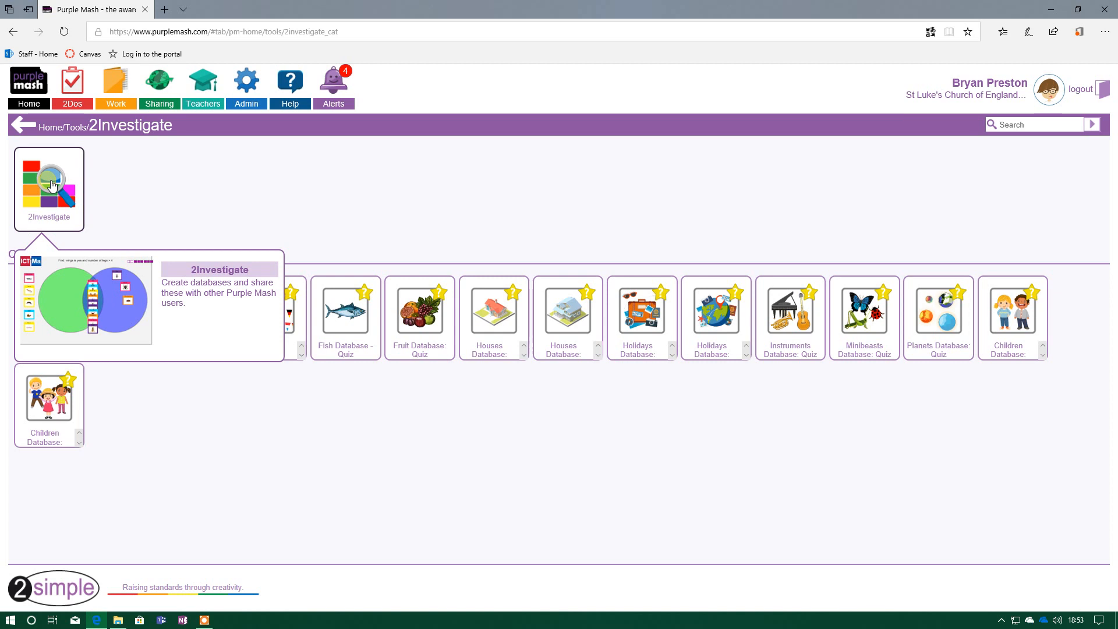
{"action": "left_click", "coordinate": [49, 179]}
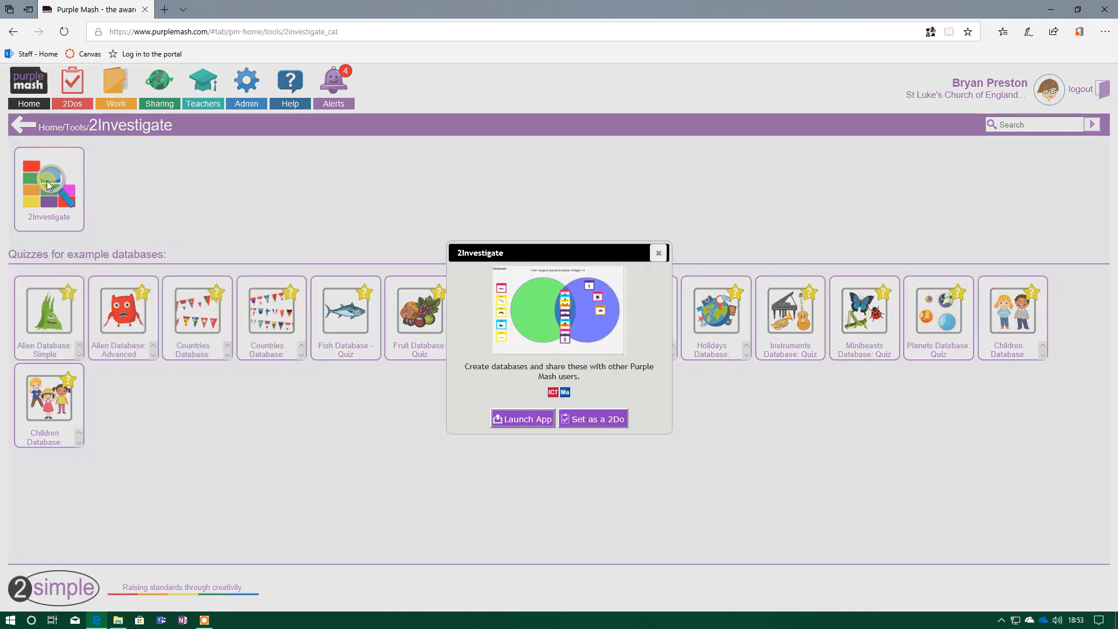
{"action": "left_click", "coordinate": [522, 418]}
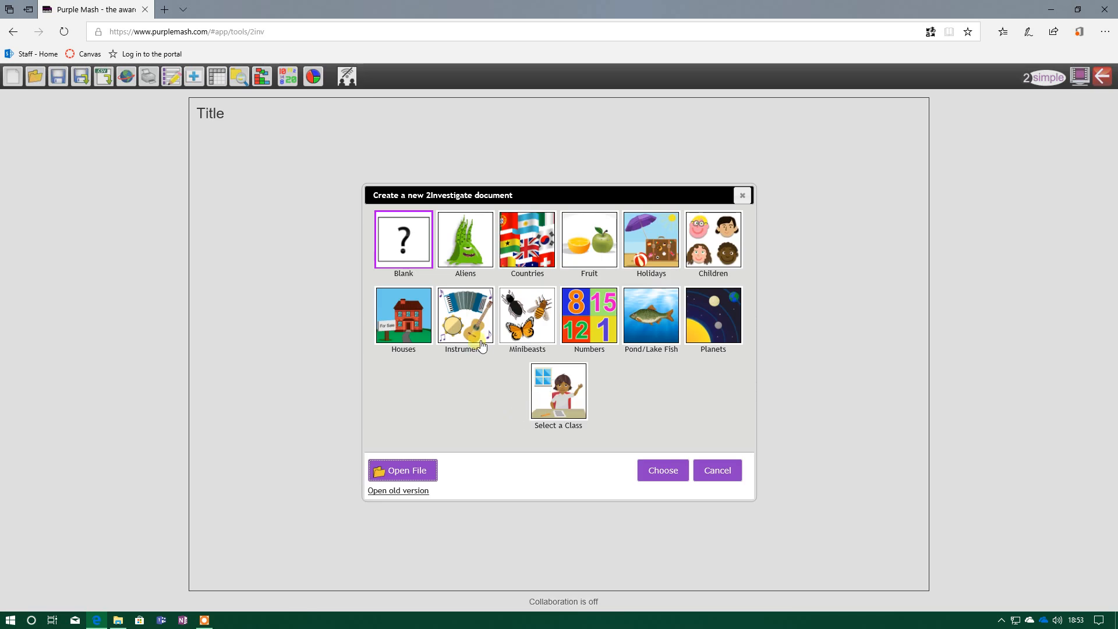
{"action": "mouse_move", "coordinate": [408, 231]}
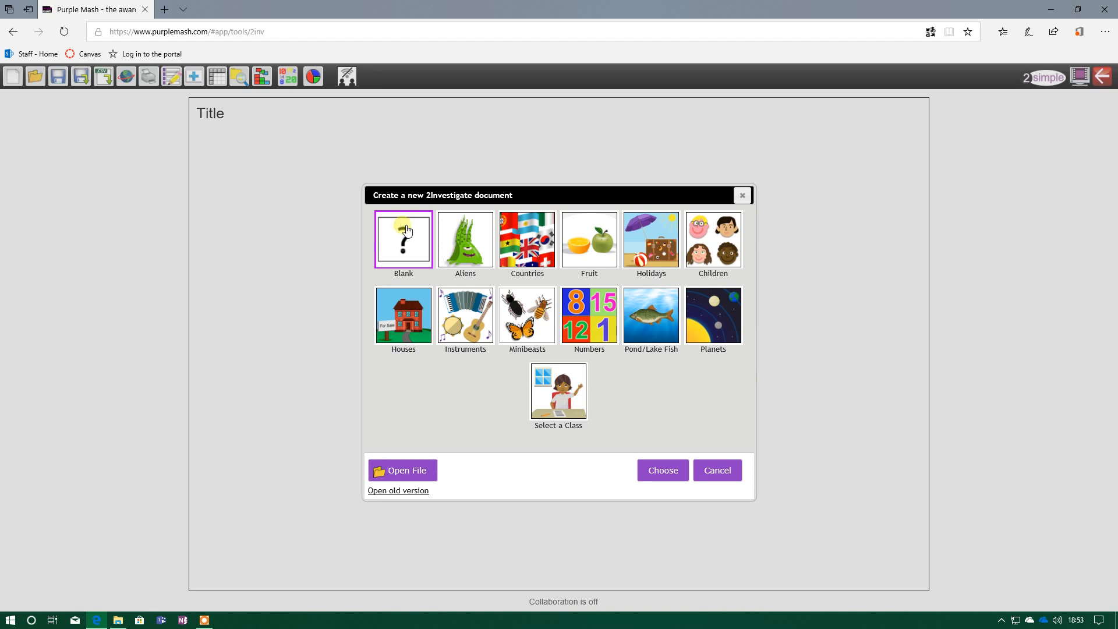
Start a new 2Investigate document from the Blank template.
{"action": "left_click", "coordinate": [662, 470]}
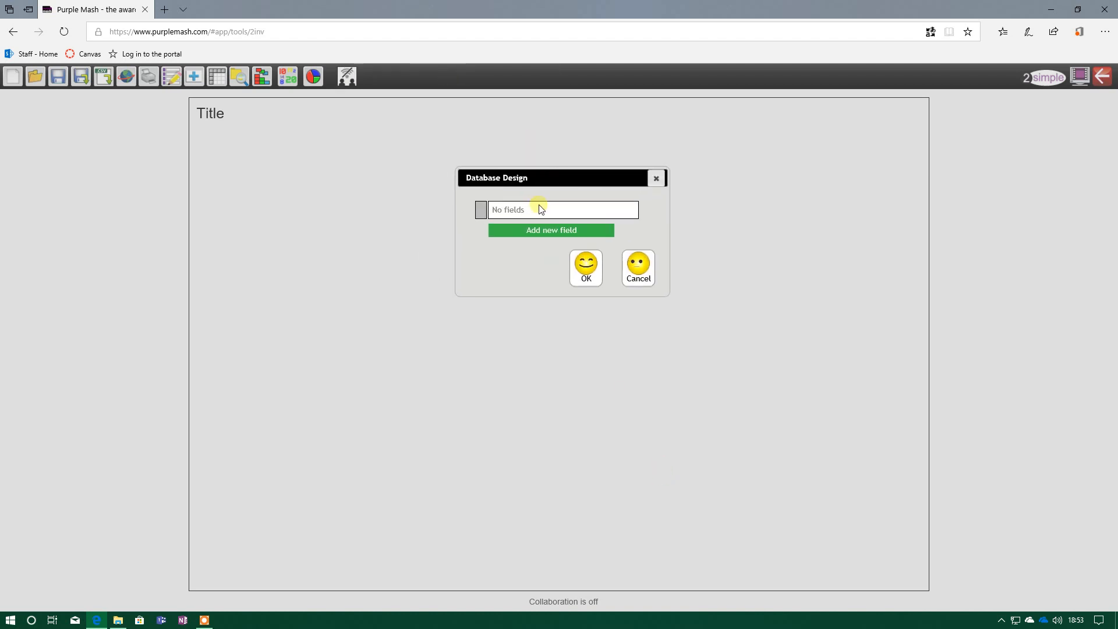
{"action": "mouse_move", "coordinate": [664, 299]}
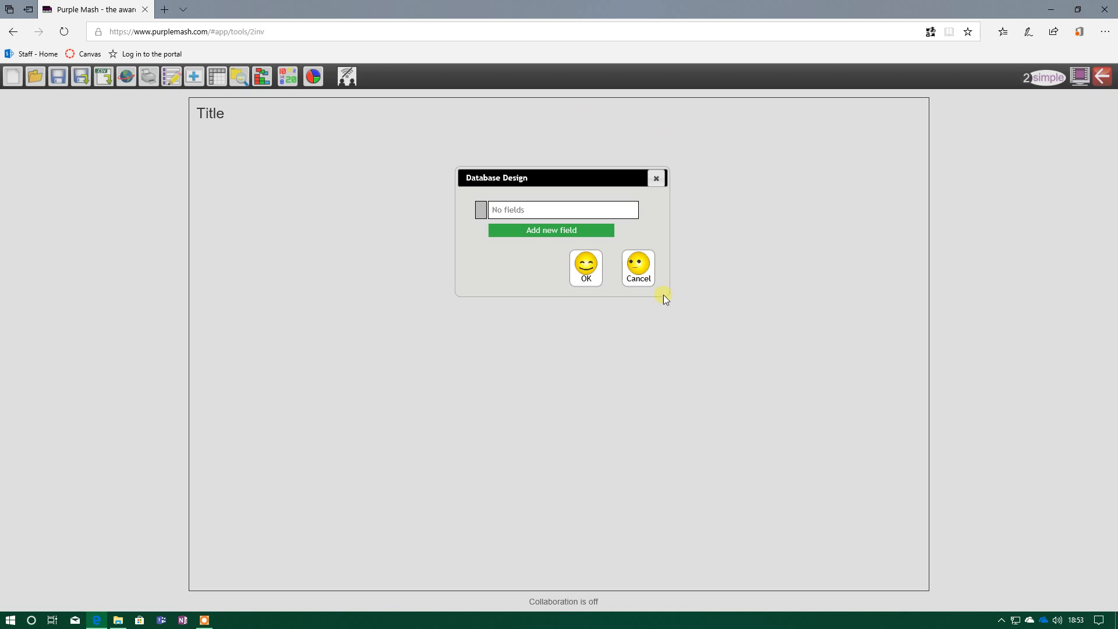
{"action": "mouse_move", "coordinate": [584, 210]}
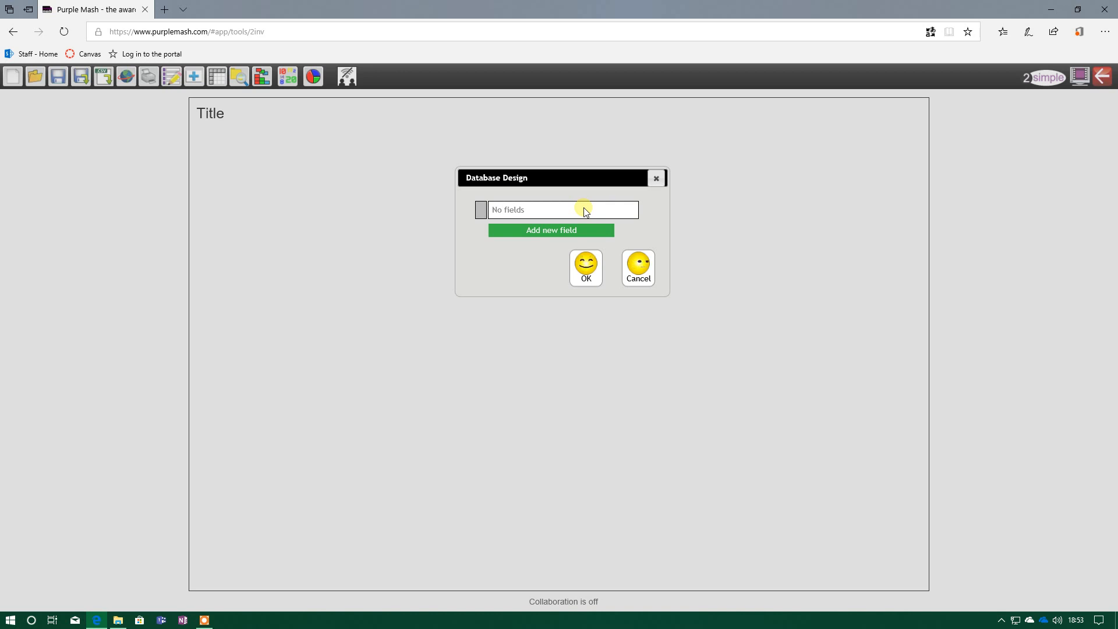
Add a letters-type field named Name to the database design.
{"action": "left_click", "coordinate": [550, 229]}
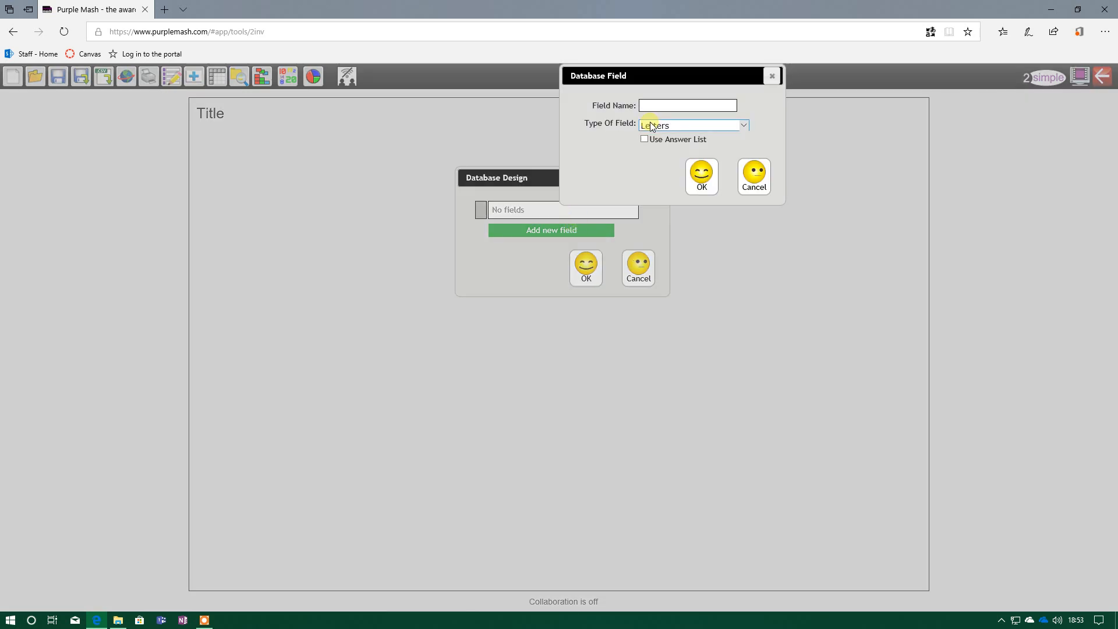
{"action": "type", "text": "Name"}
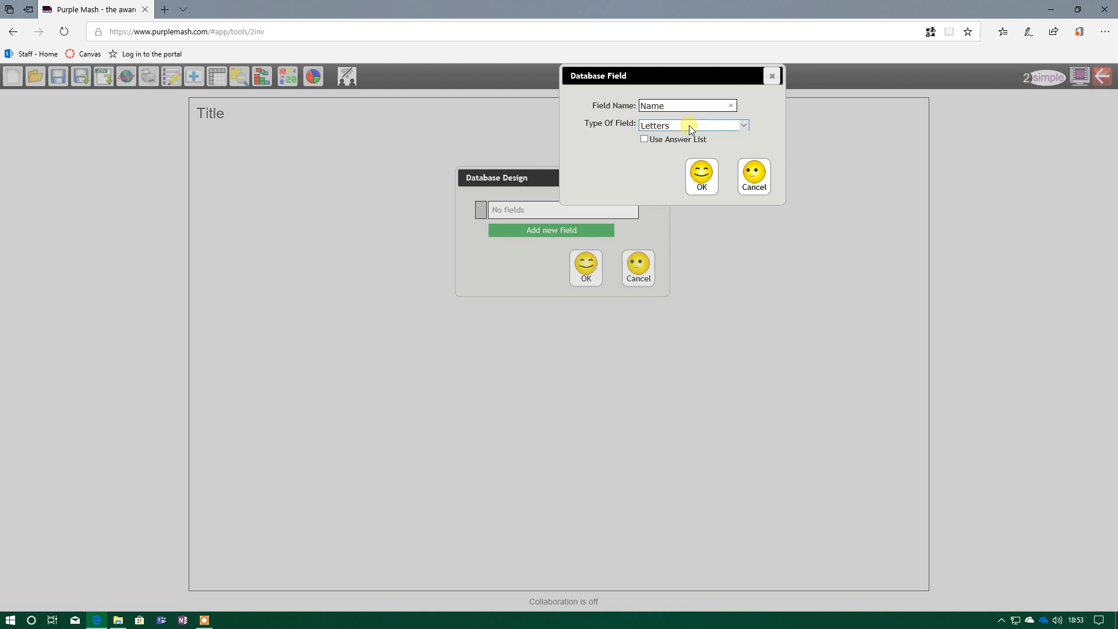
{"action": "left_click", "coordinate": [692, 126]}
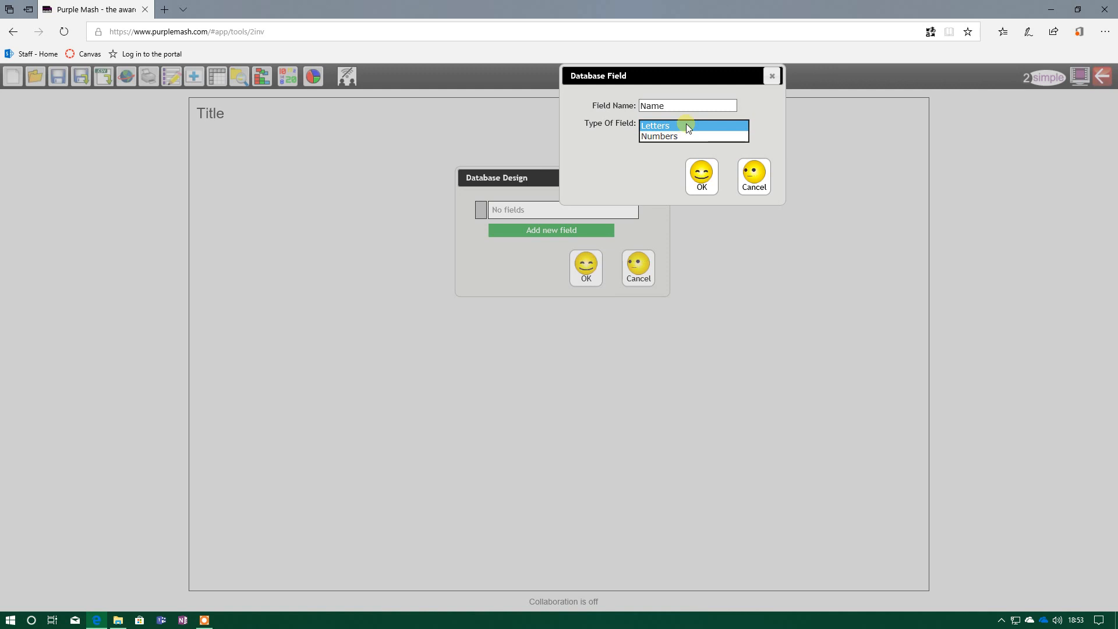
{"action": "left_click", "coordinate": [655, 126]}
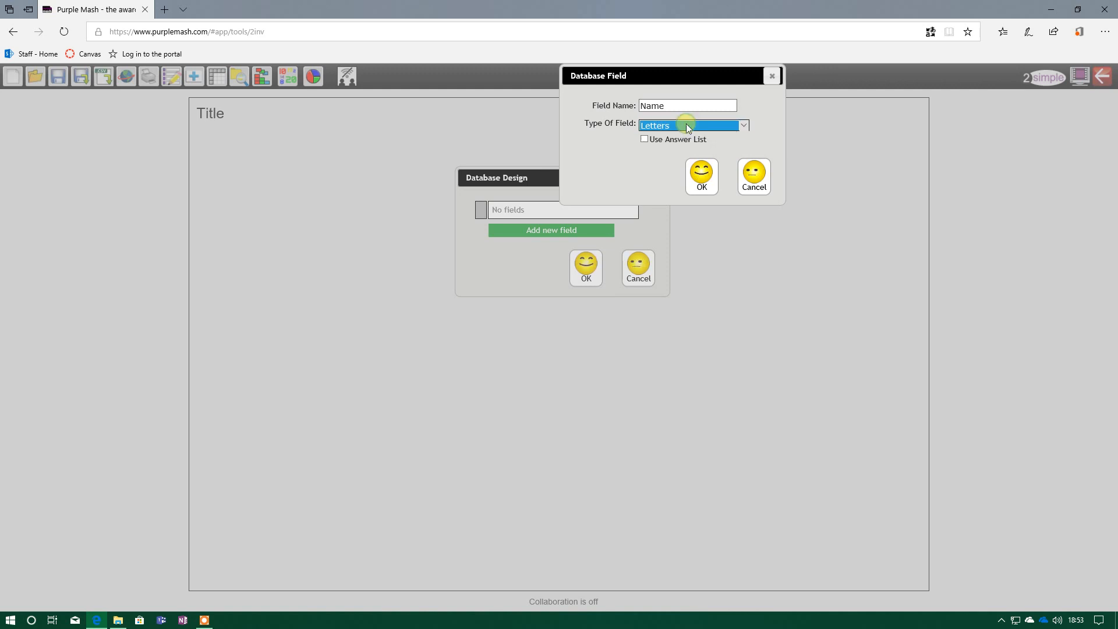
{"action": "left_click", "coordinate": [700, 176]}
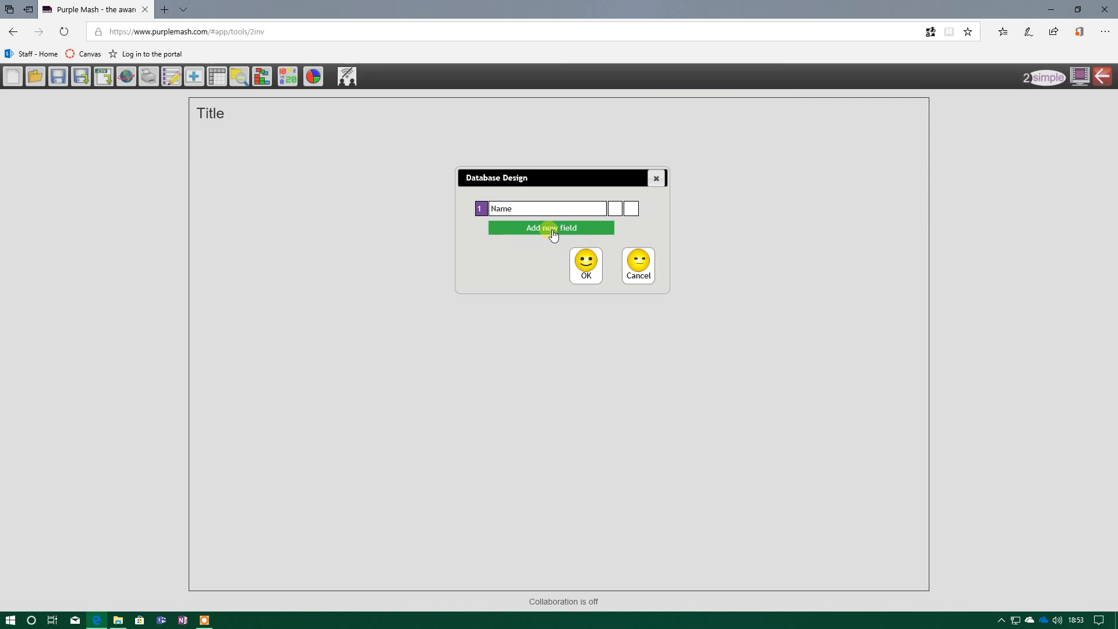
Add a numbers-type field named Age to the database design.
{"action": "left_click", "coordinate": [550, 227]}
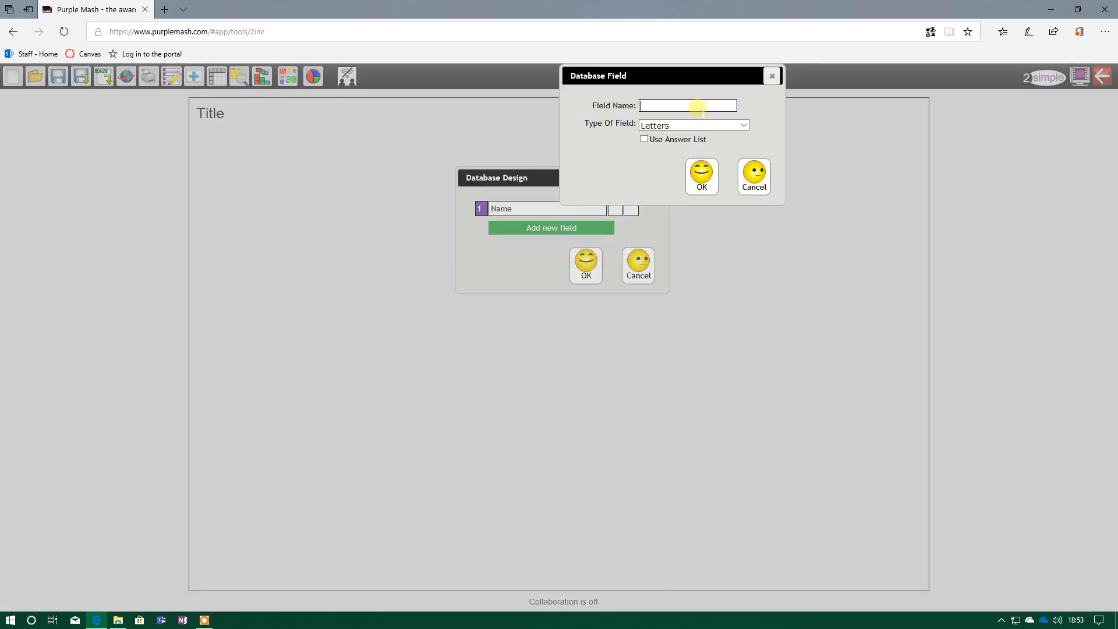
{"action": "type", "text": "Age"}
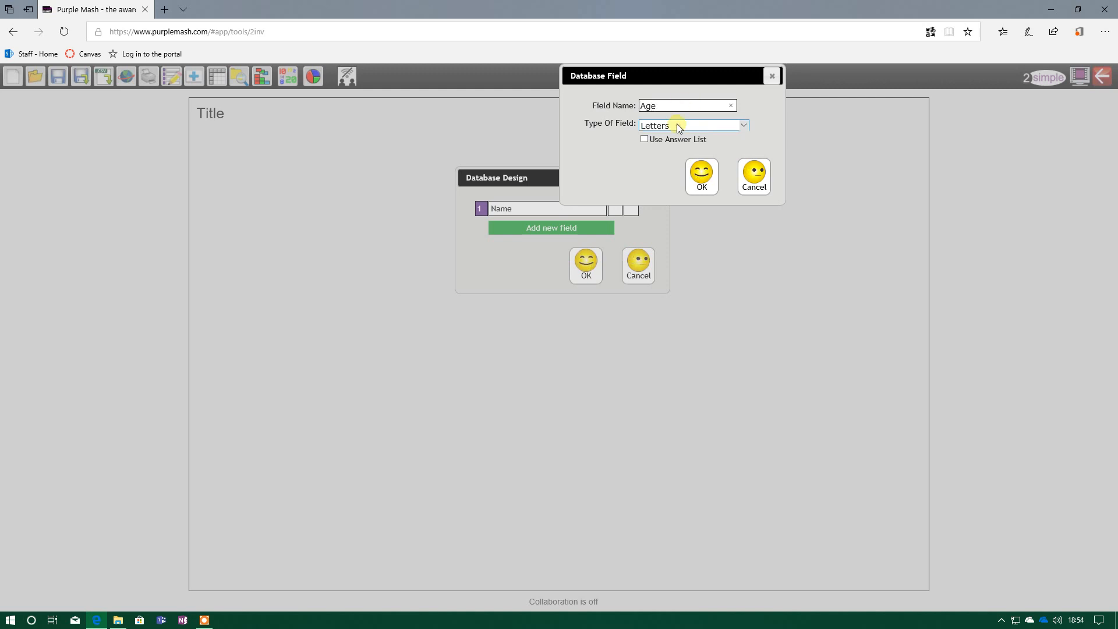
{"action": "left_click", "coordinate": [692, 126]}
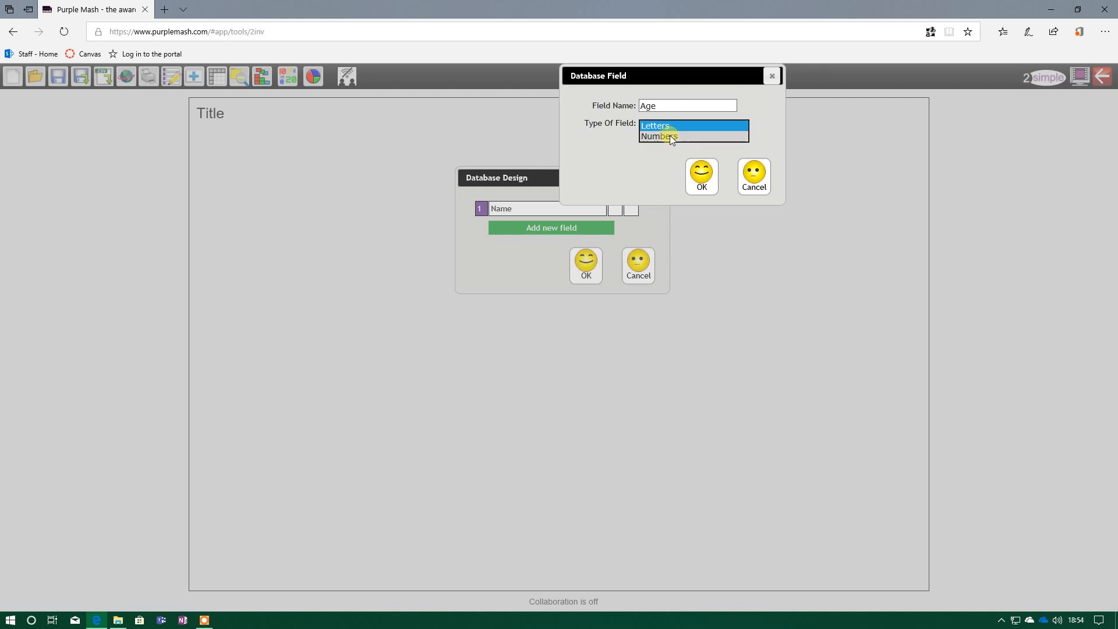
{"action": "left_click", "coordinate": [657, 137]}
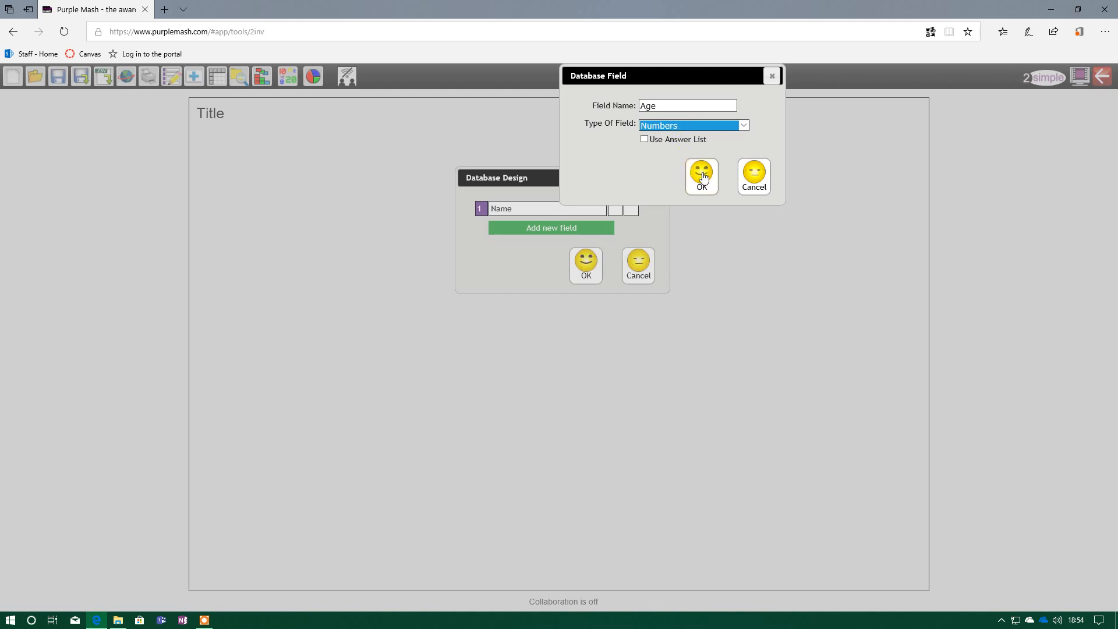
{"action": "left_click", "coordinate": [701, 176]}
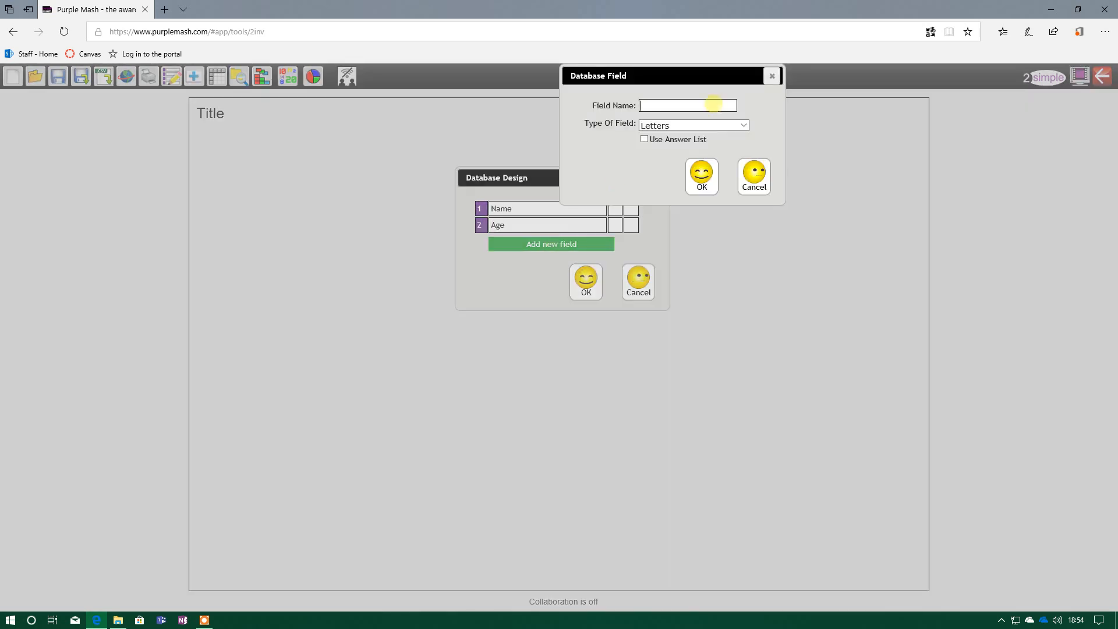
Name the new letters field Birthday month and enable its preset answer list.
{"action": "type", "text": "Bir"}
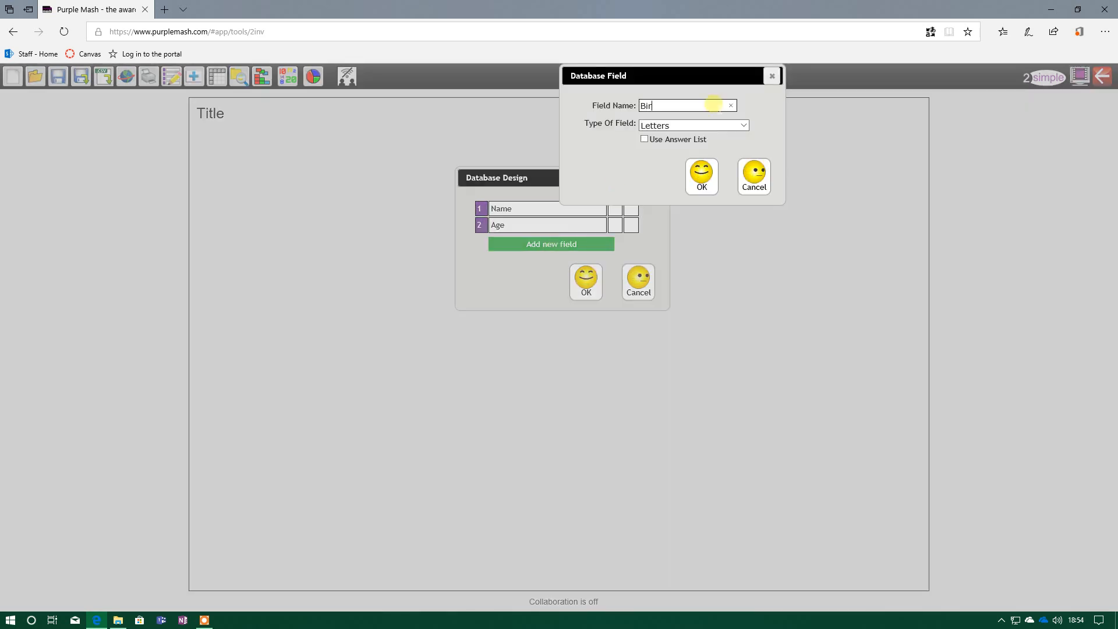
{"action": "type", "text": "thday"}
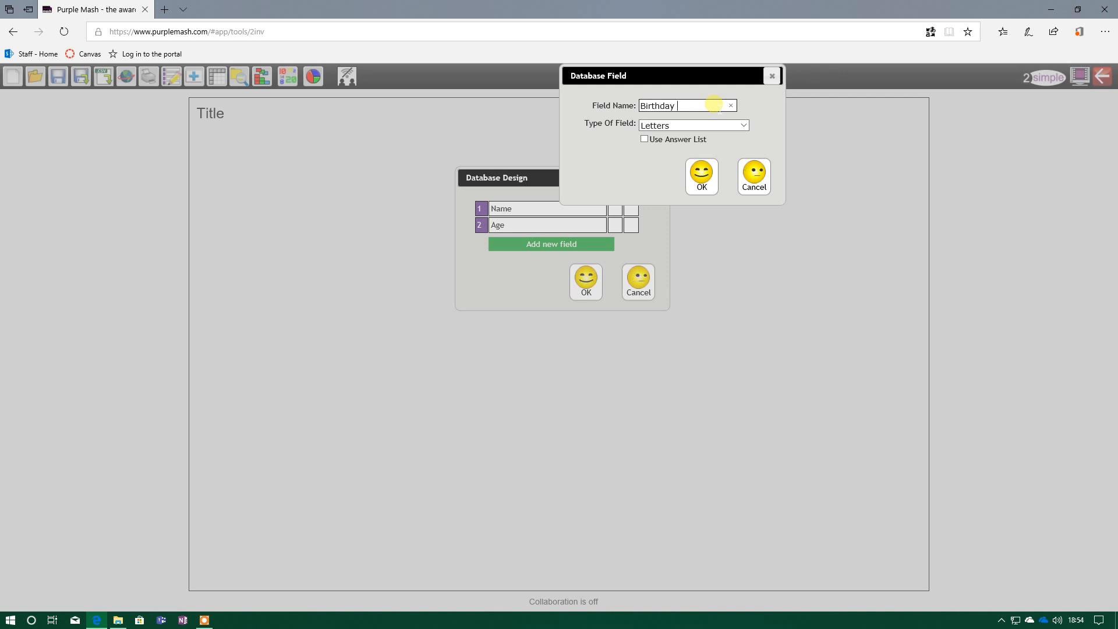
{"action": "type", "text": "month"}
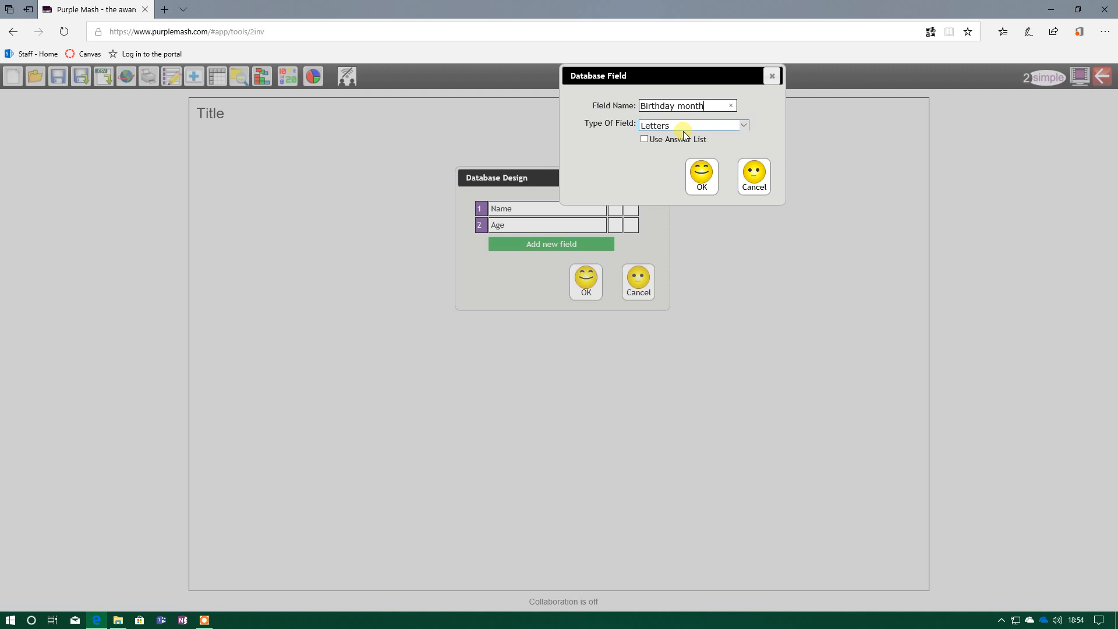
{"action": "left_click", "coordinate": [691, 124]}
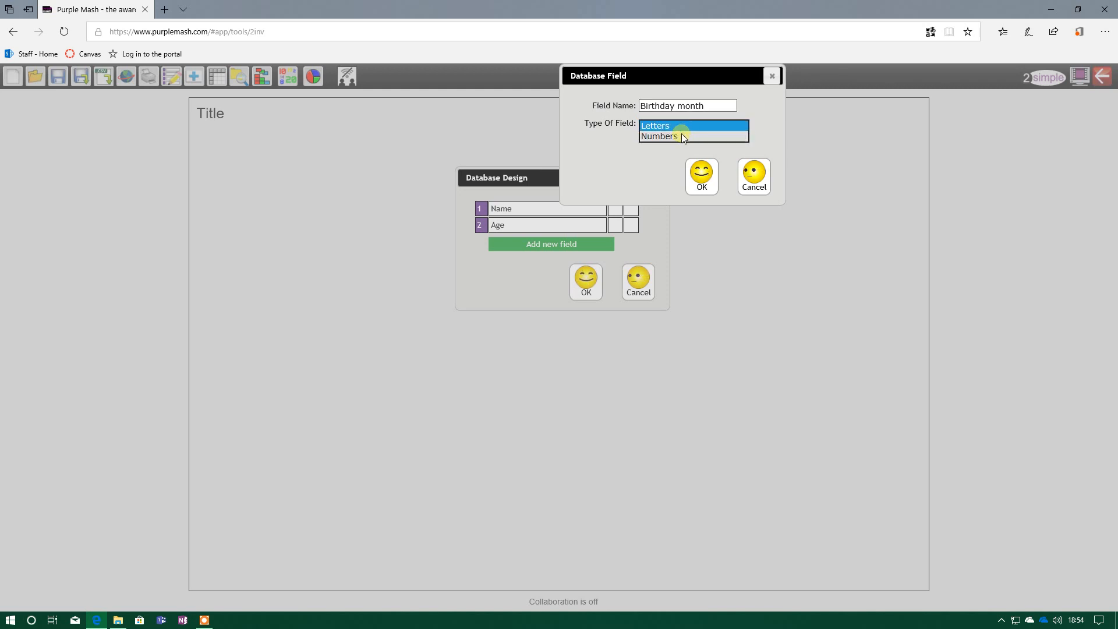
{"action": "left_click", "coordinate": [655, 125]}
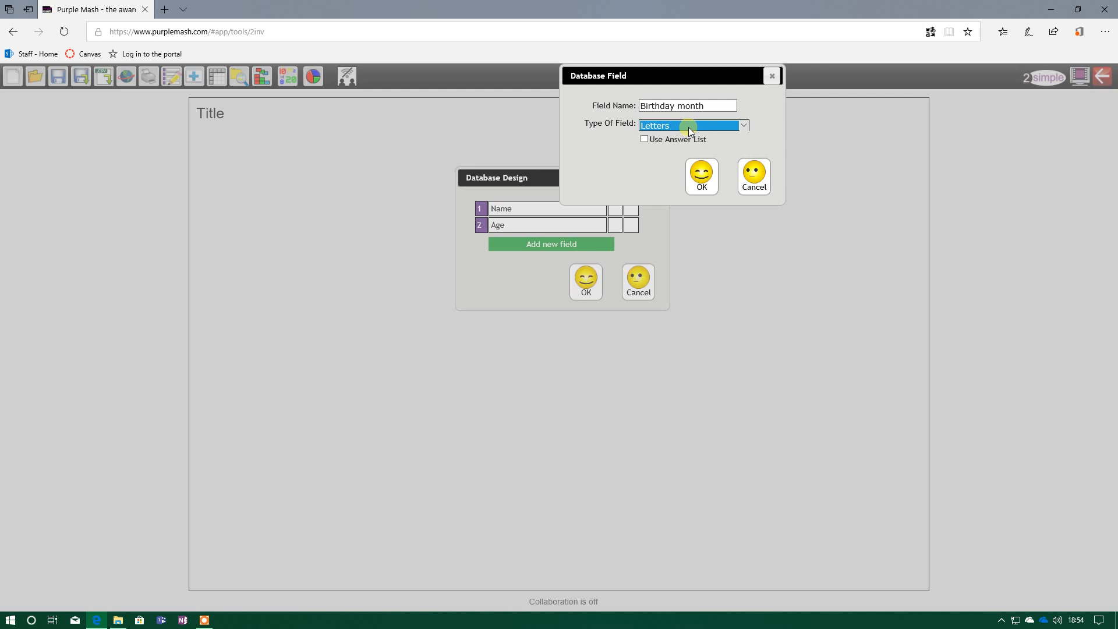
{"action": "left_click", "coordinate": [644, 139]}
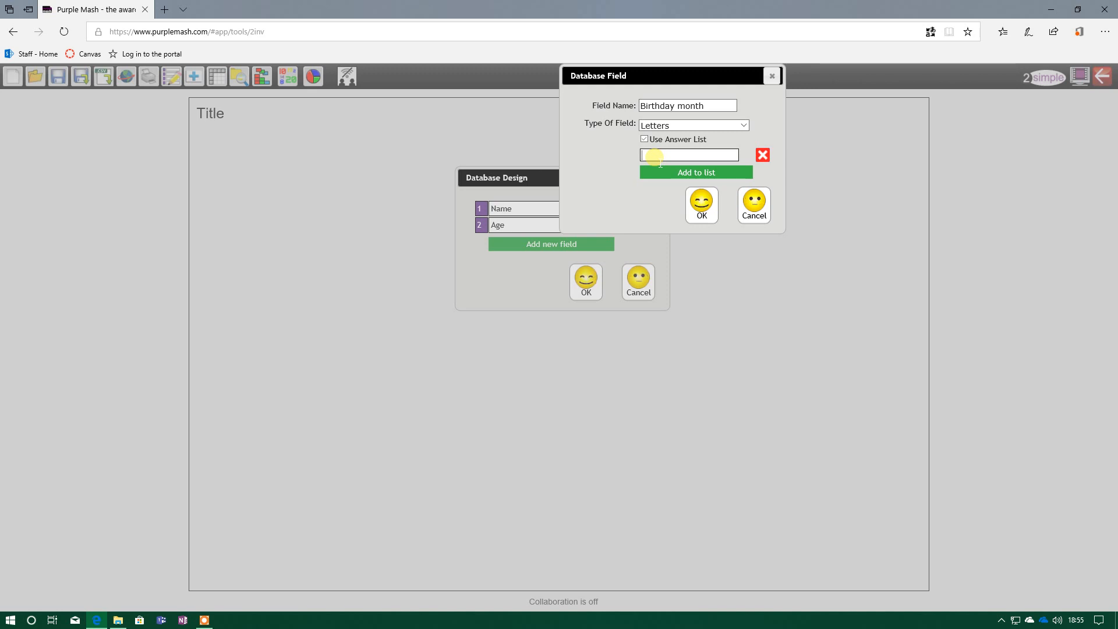
Fill the answer list with January, February and March and confirm the Birthday month field.
{"action": "type", "text": "January"}
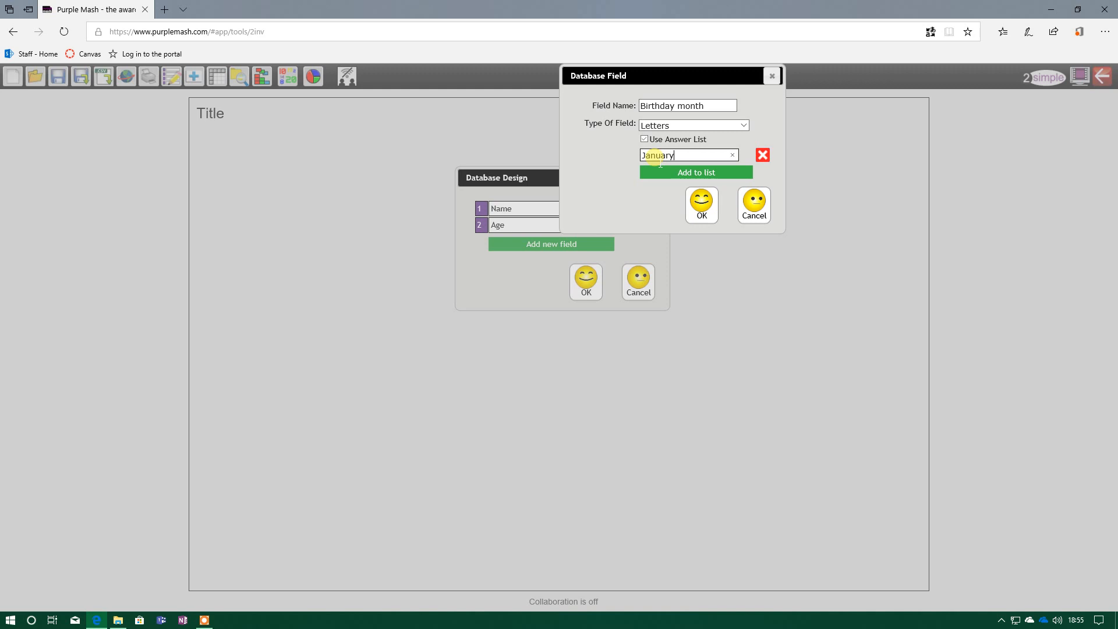
{"action": "left_click", "coordinate": [694, 172]}
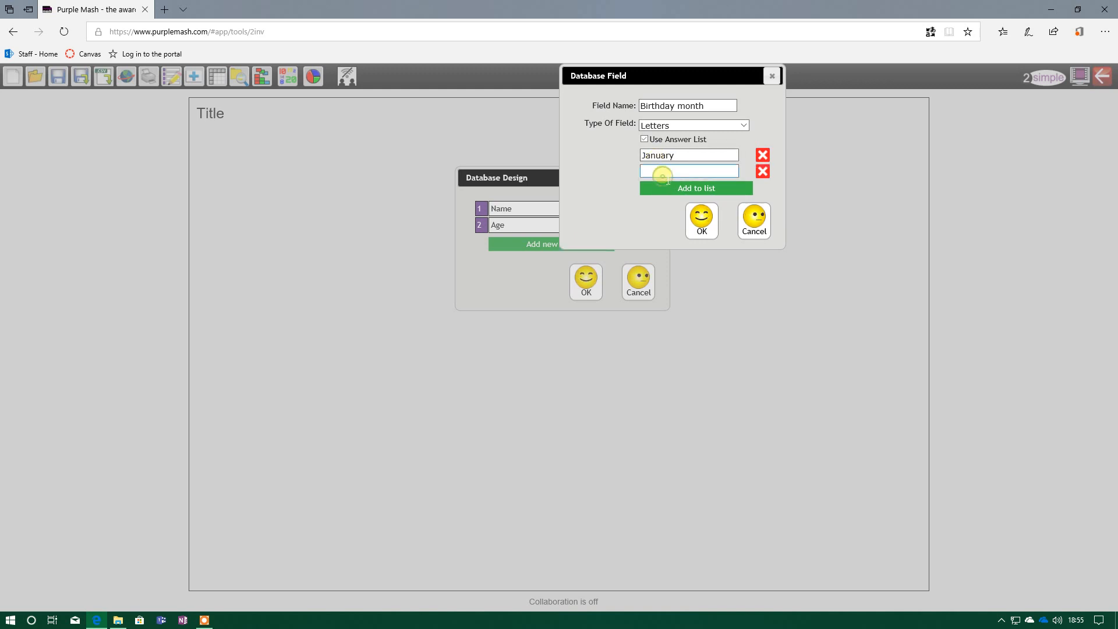
{"action": "type", "text": "Feb"}
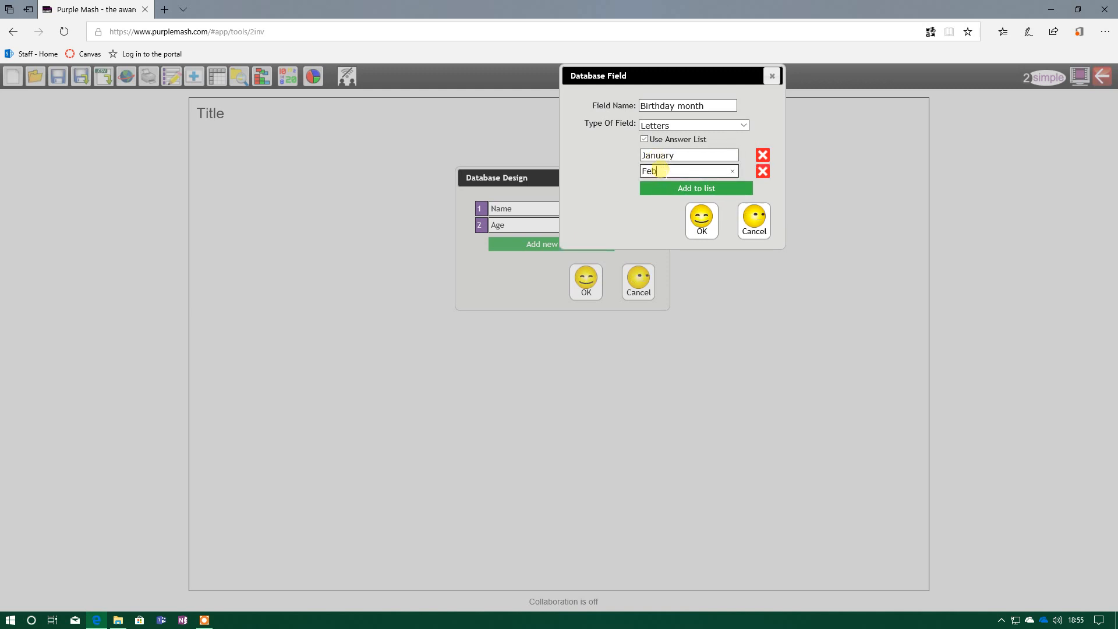
{"action": "type", "text": "ruary"}
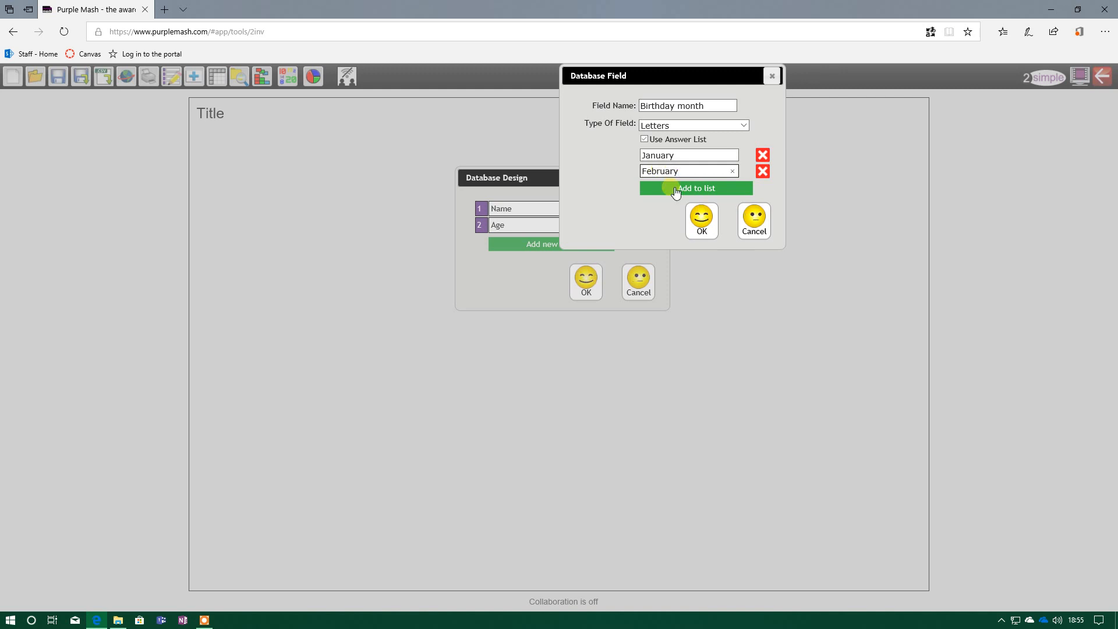
{"action": "left_click", "coordinate": [694, 189]}
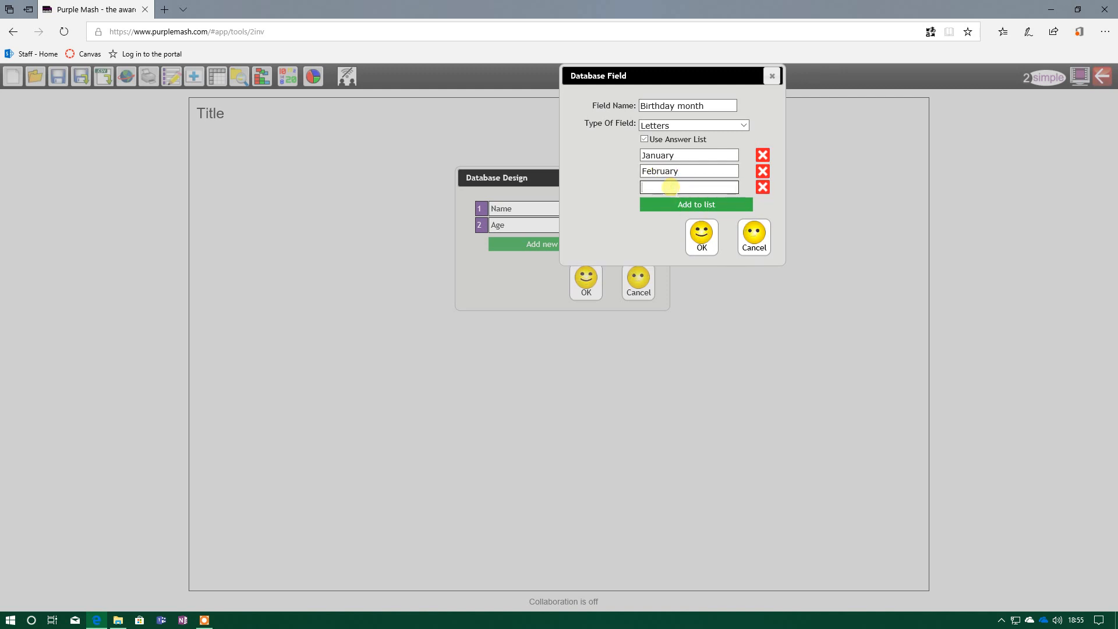
{"action": "type", "text": "March"}
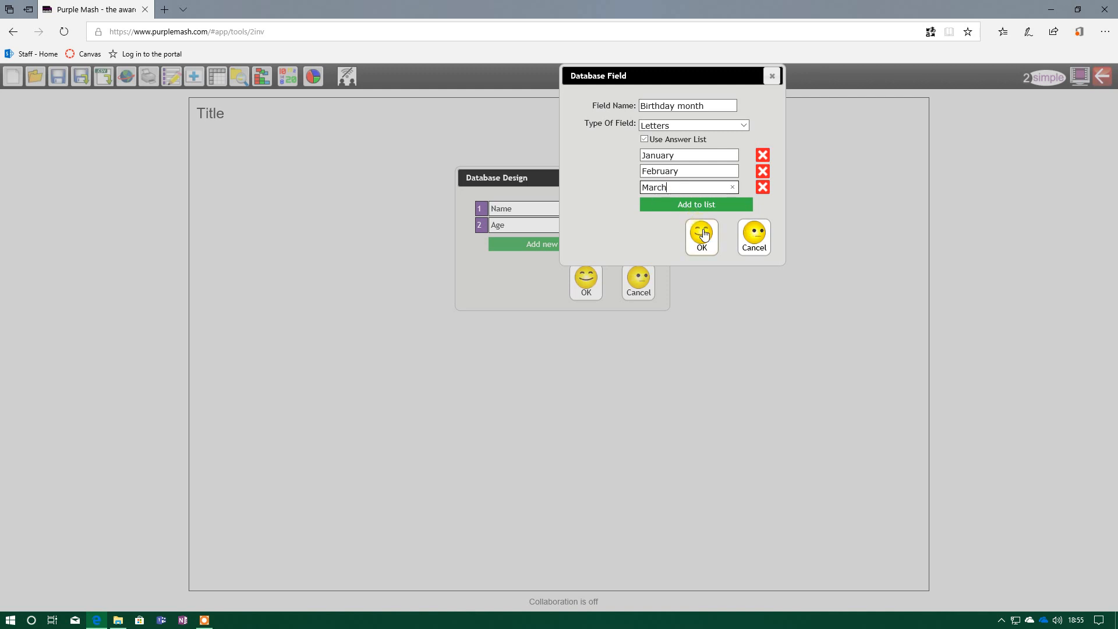
{"action": "left_click", "coordinate": [700, 236]}
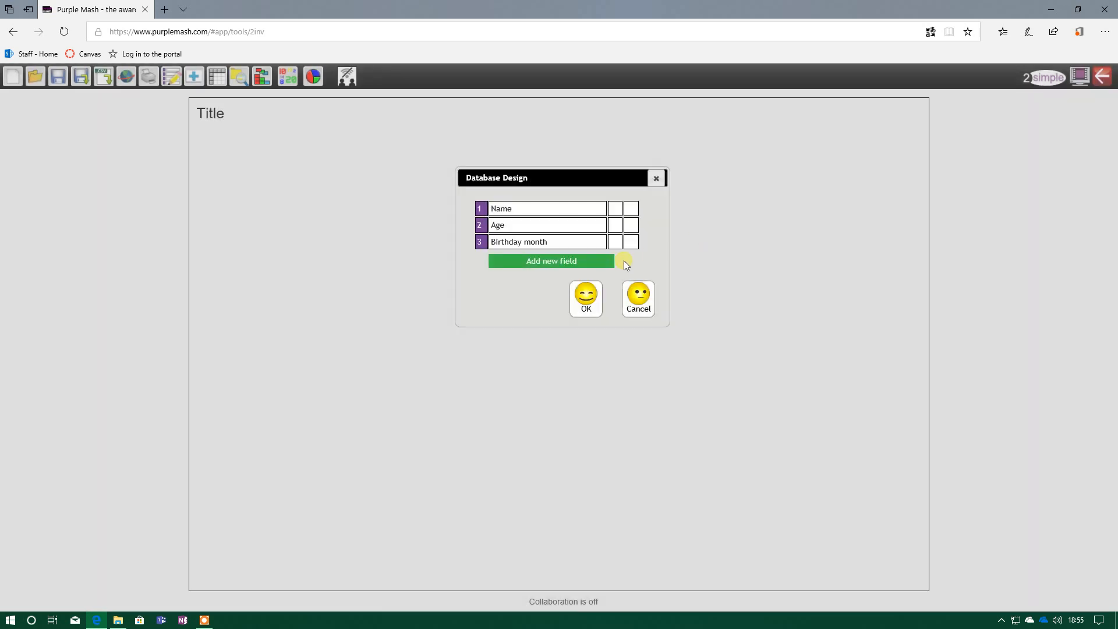
{"action": "left_click", "coordinate": [551, 259]}
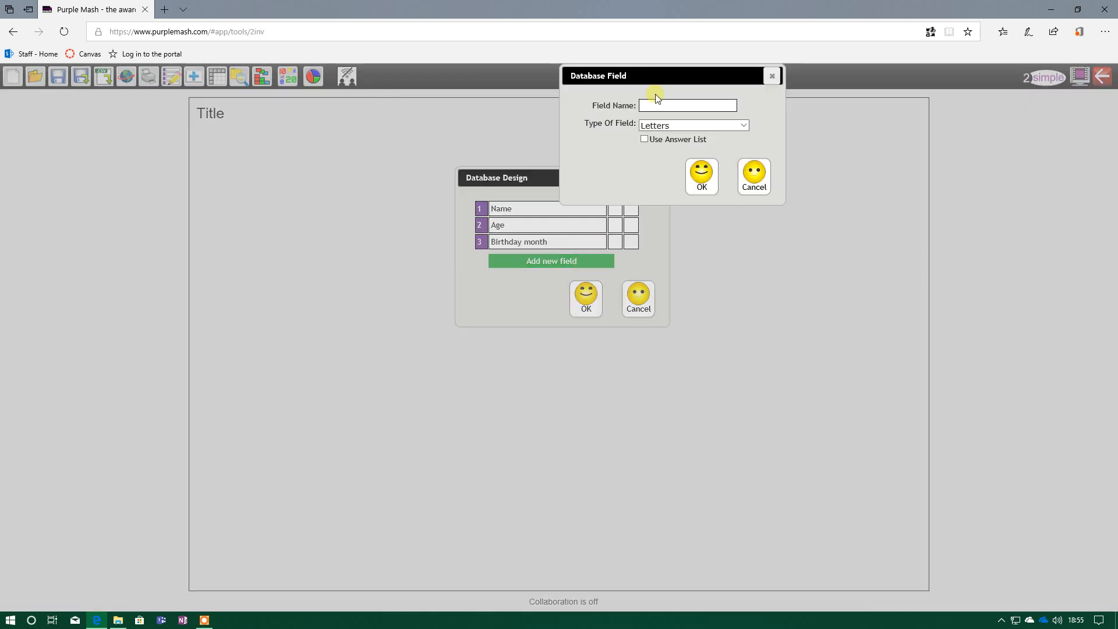
Add a favourite lesson field and confirm the four-field database design.
{"action": "type", "text": "favourite lesson"}
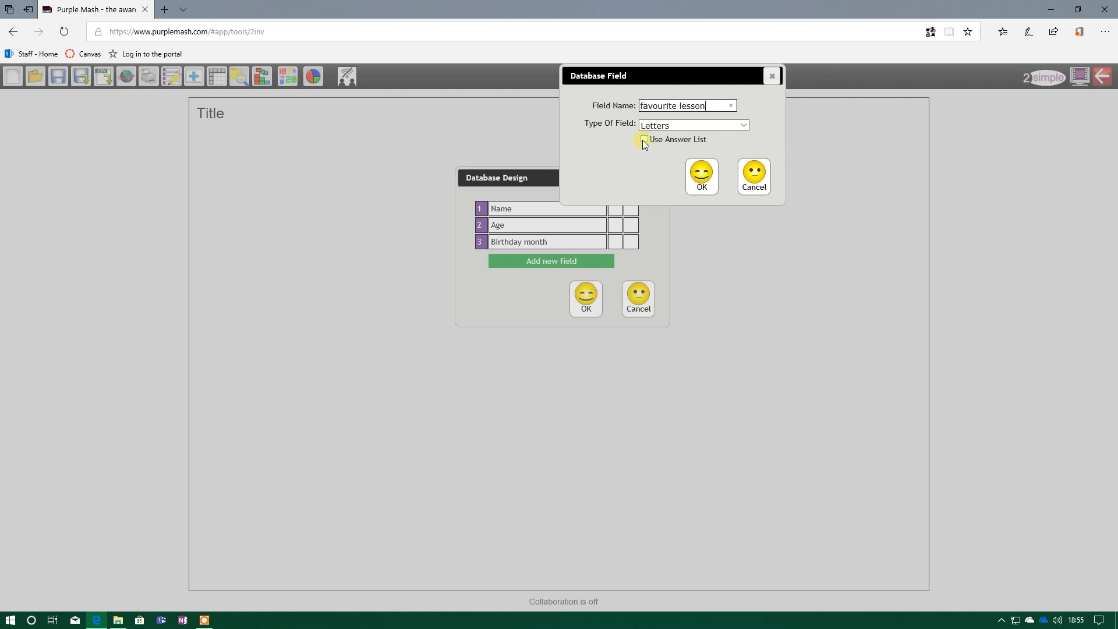
{"action": "left_click", "coordinate": [701, 176]}
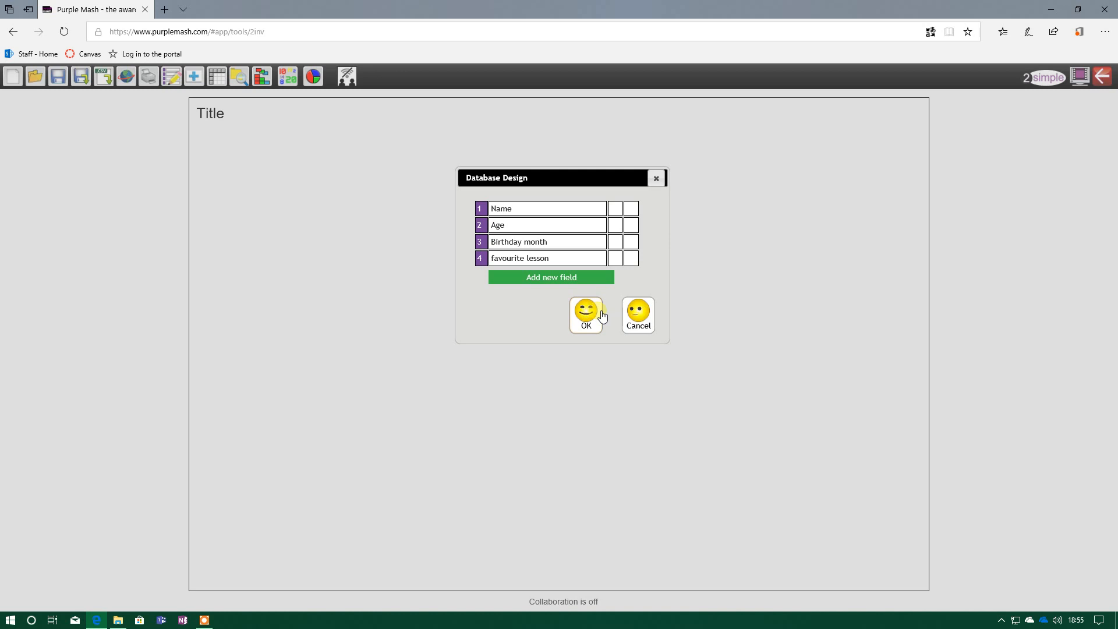
{"action": "left_click", "coordinate": [583, 316]}
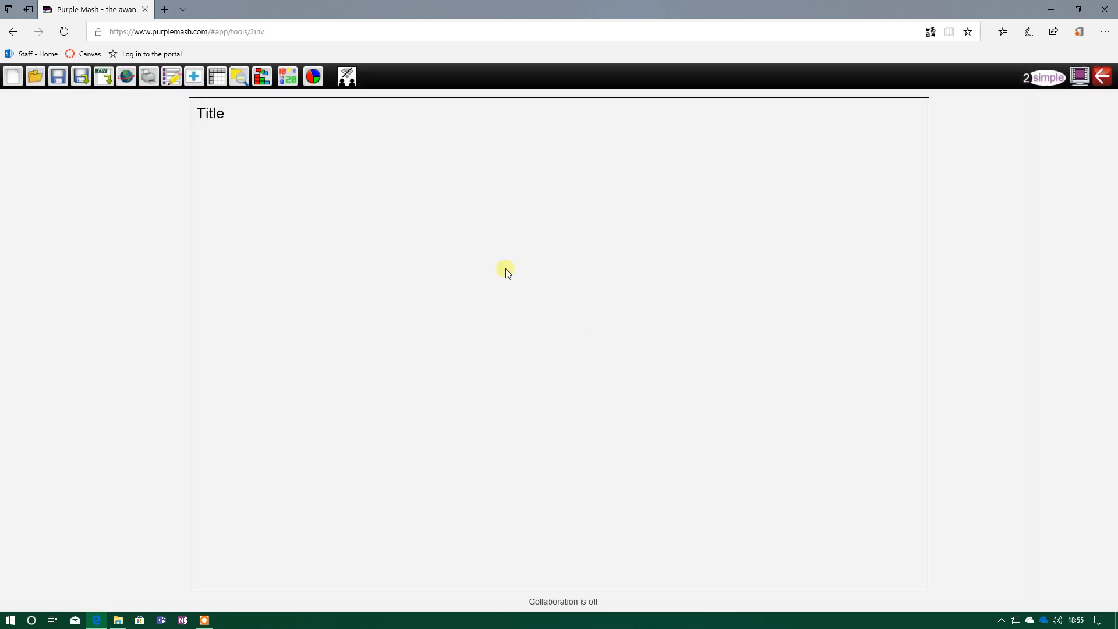
{"action": "mouse_move", "coordinate": [299, 259]}
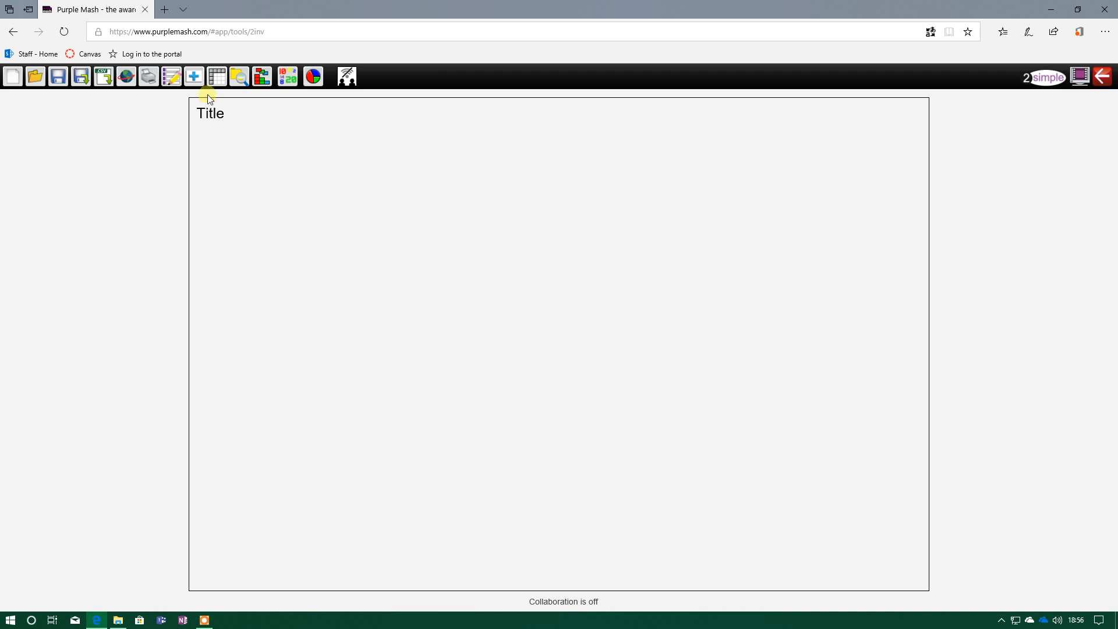
{"action": "mouse_move", "coordinate": [195, 77]}
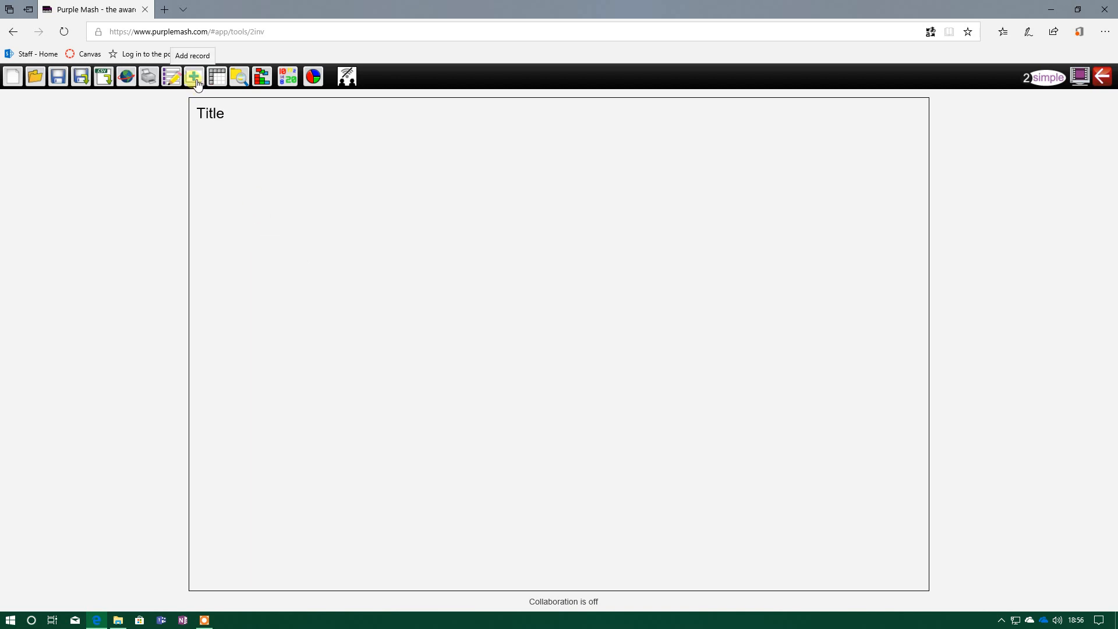
Save a record named Mr Preston with January birthday month and favourite lesson history.
{"action": "left_click", "coordinate": [193, 77]}
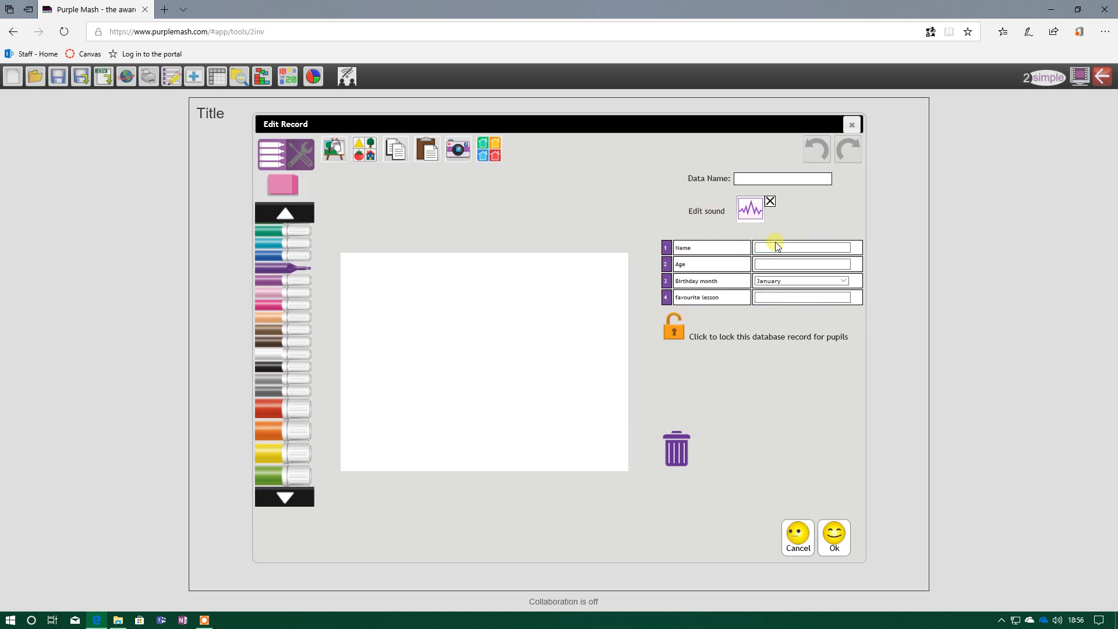
{"action": "type", "text": "Mr"}
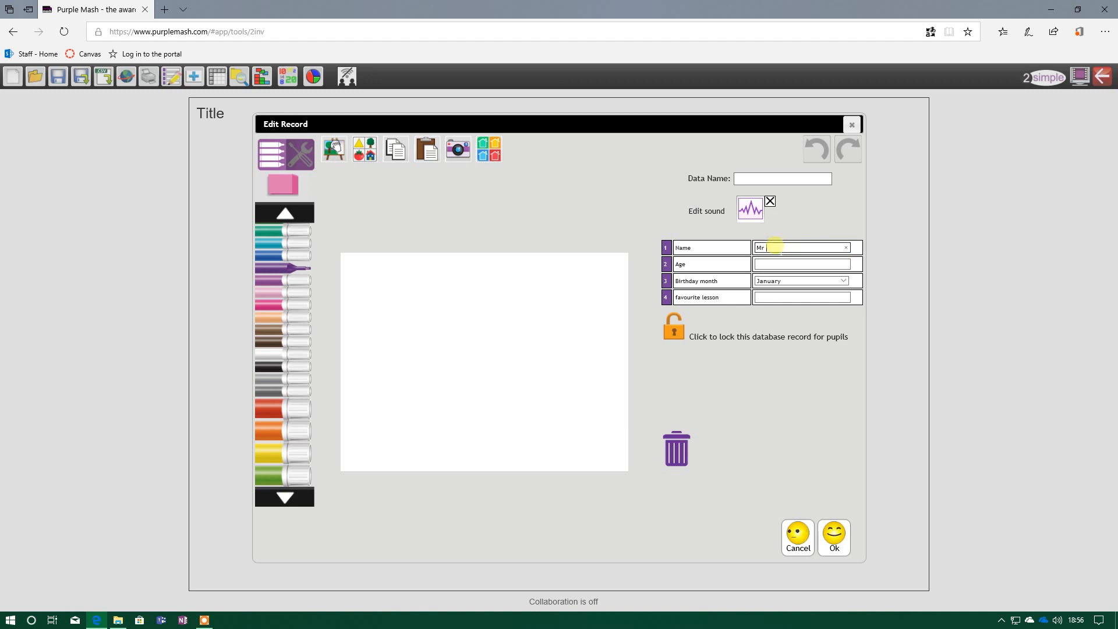
{"action": "type", "text": "Preston"}
{"action": "left_click", "coordinate": [802, 264]}
{"action": "type", "text": "31"}
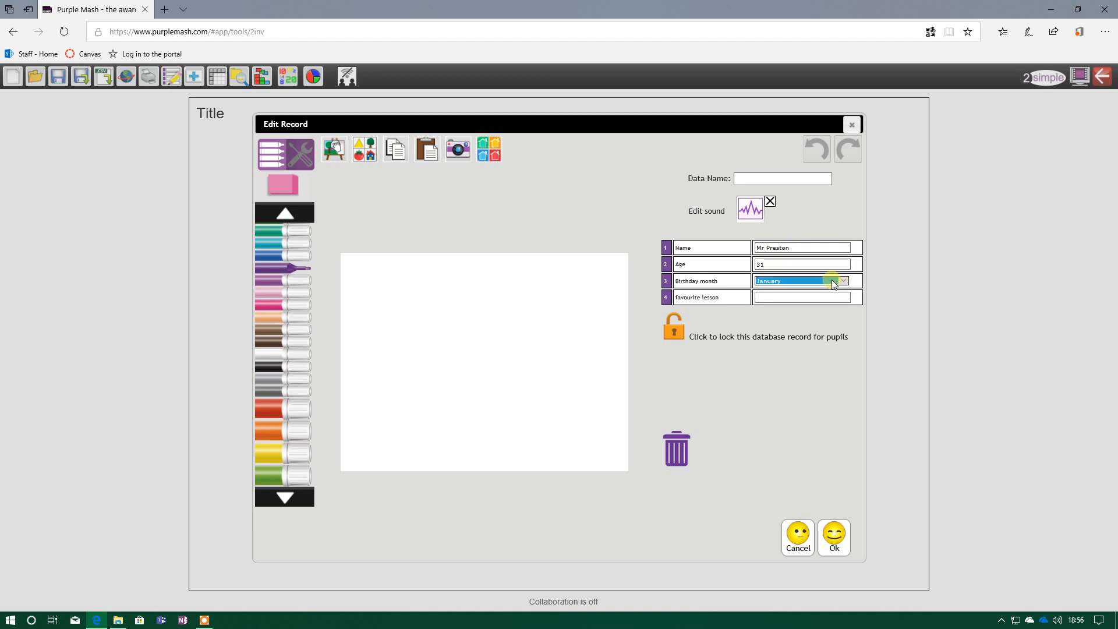
{"action": "left_click", "coordinate": [844, 281]}
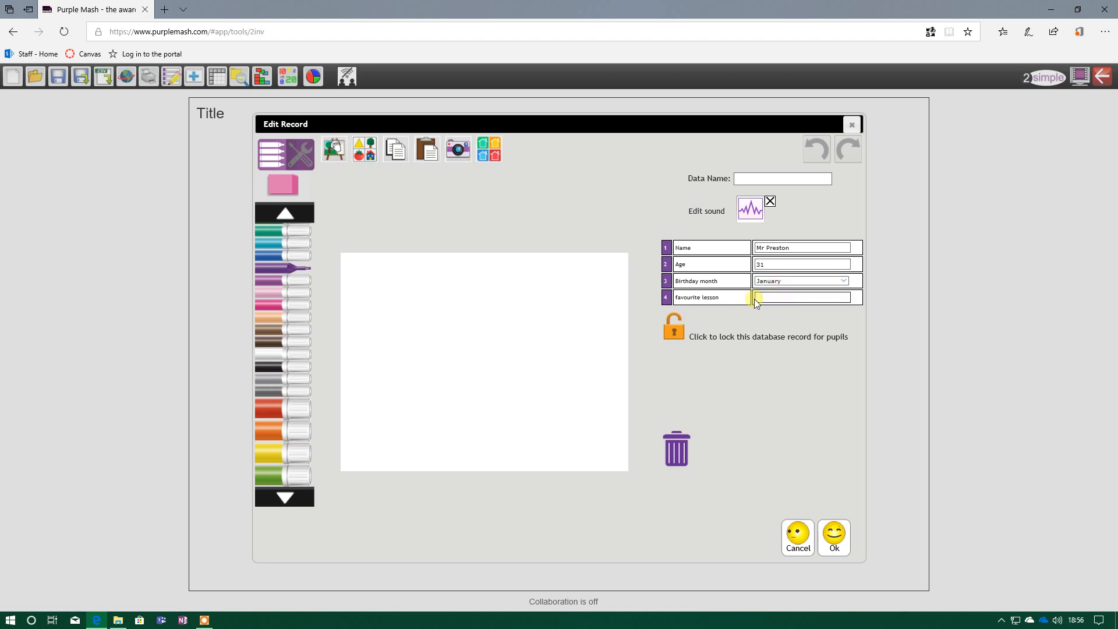
{"action": "type", "text": "h"}
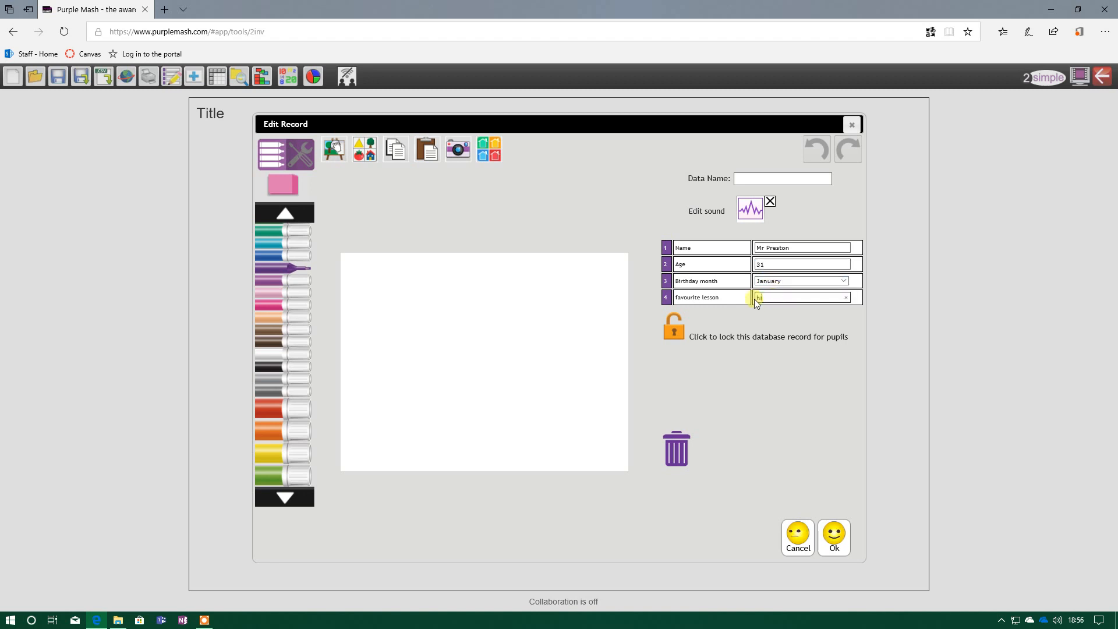
{"action": "type", "text": "history"}
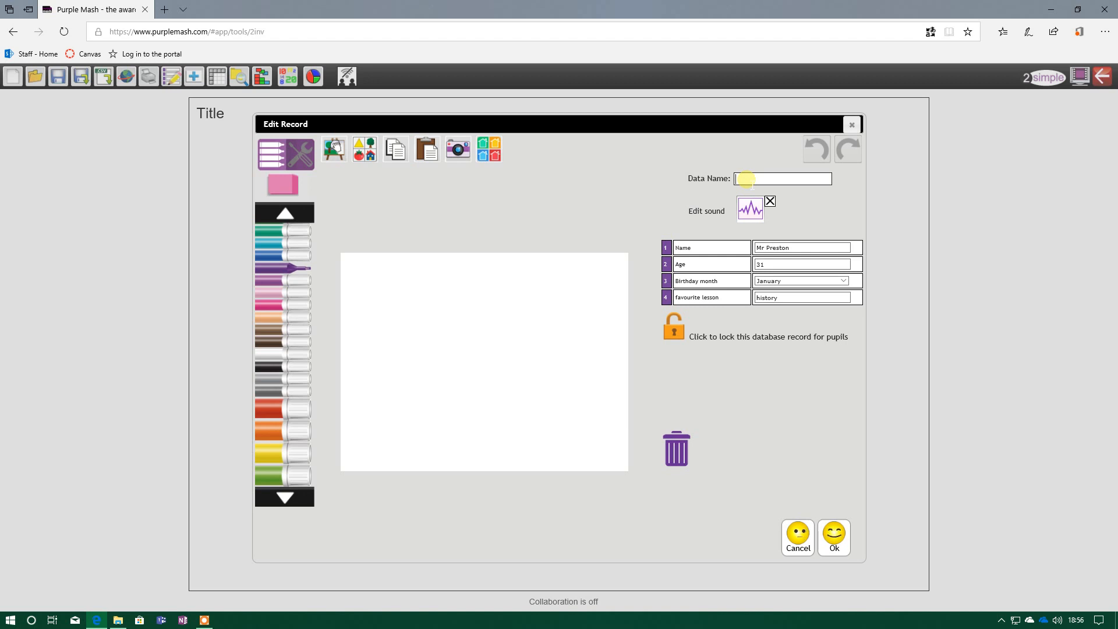
{"action": "type", "text": "Mr Preston"}
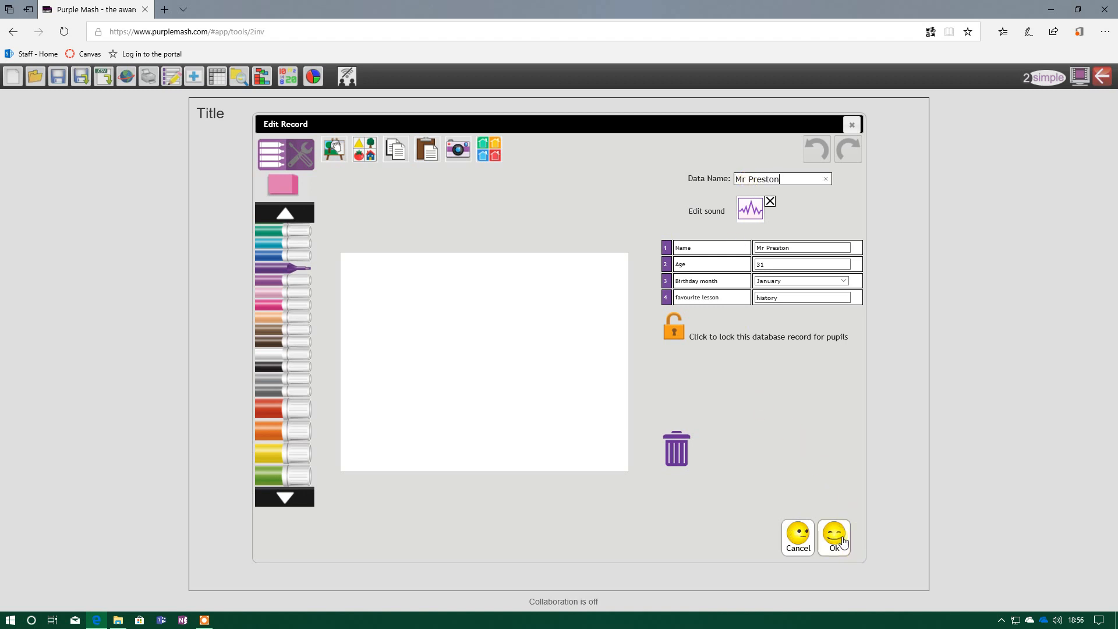
{"action": "left_click", "coordinate": [834, 538]}
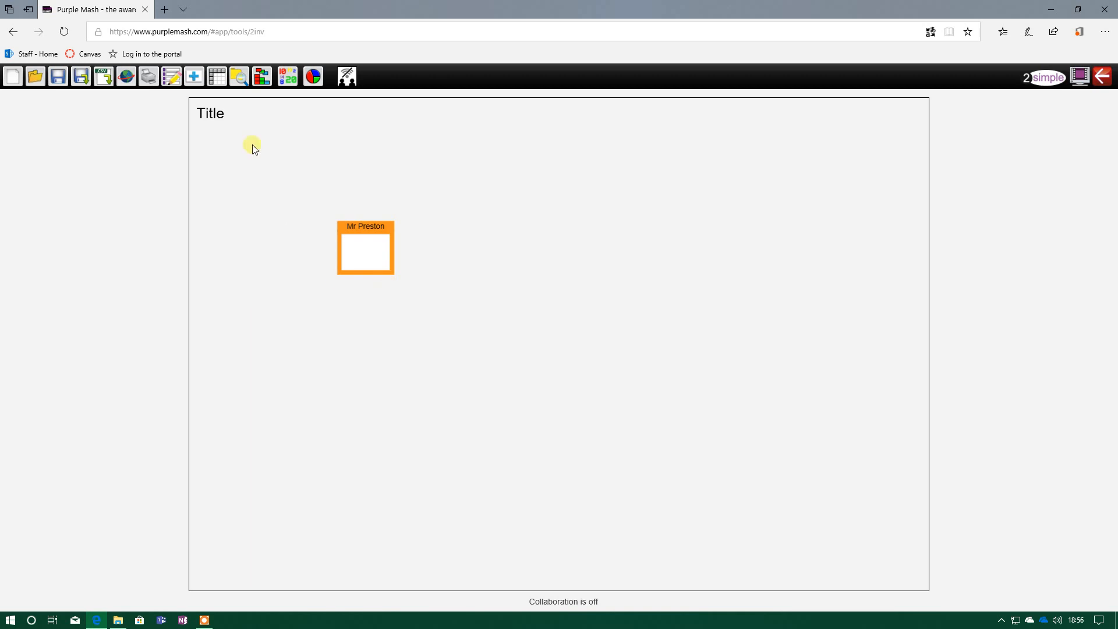
{"action": "mouse_move", "coordinate": [195, 77]}
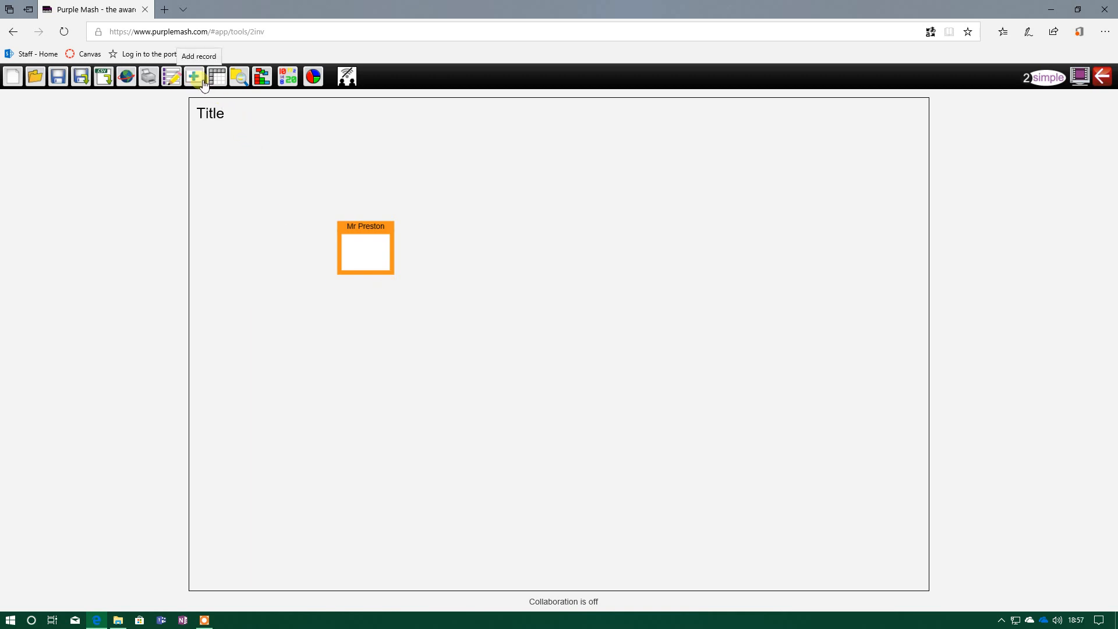
Save a record for Miss Holding with January birthday month and favourite lesson History.
{"action": "left_click", "coordinate": [195, 76]}
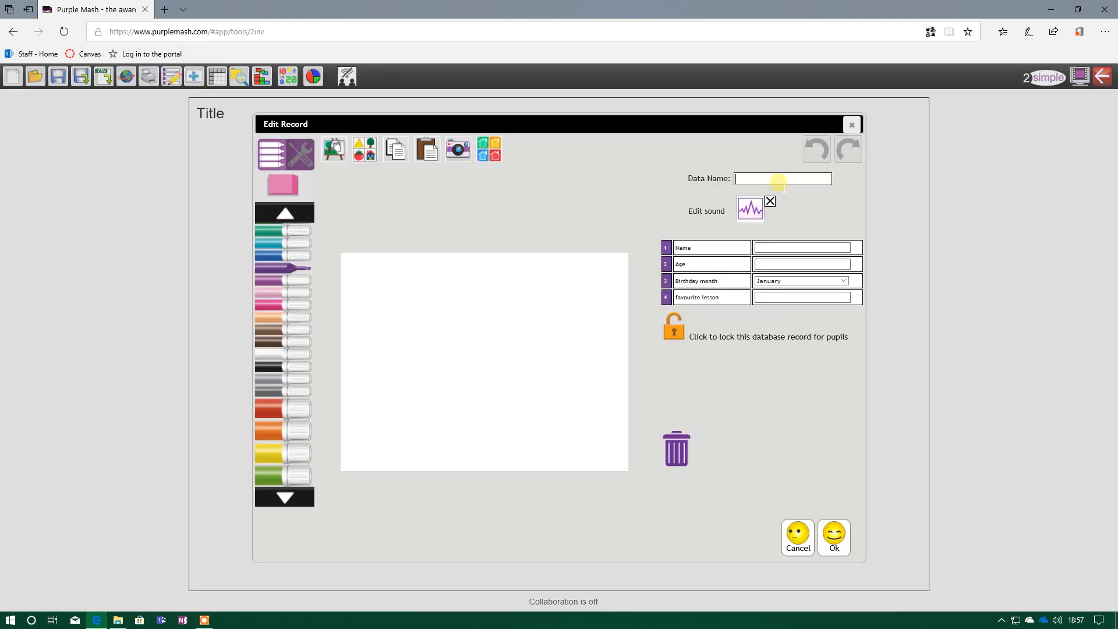
{"action": "type", "text": "Miss Holding"}
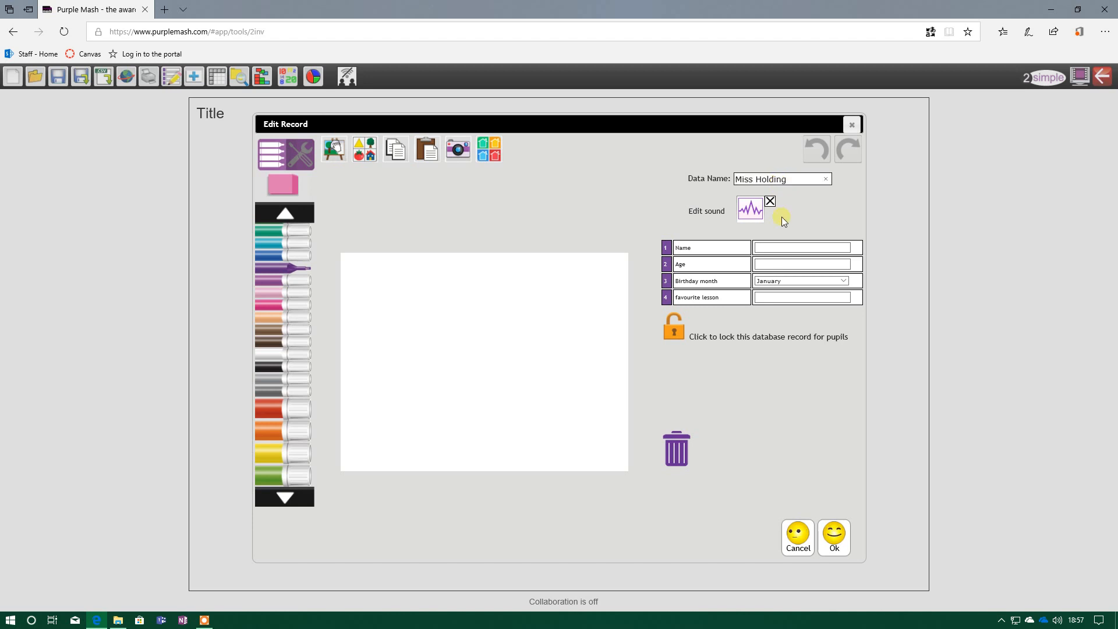
{"action": "type", "text": "Miss Holding"}
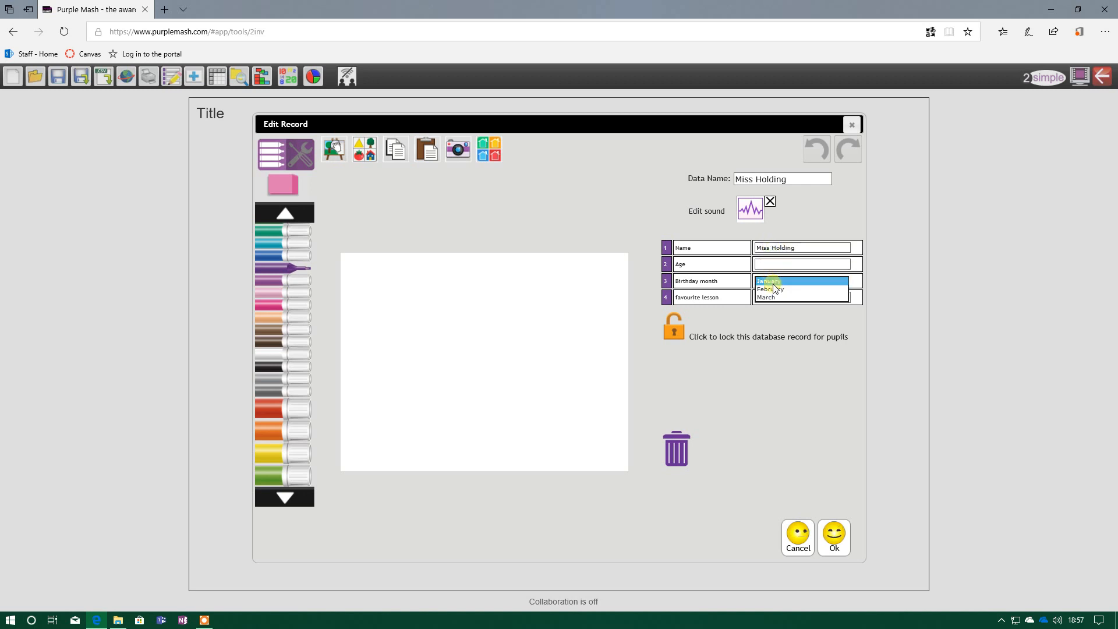
{"action": "left_click", "coordinate": [766, 281]}
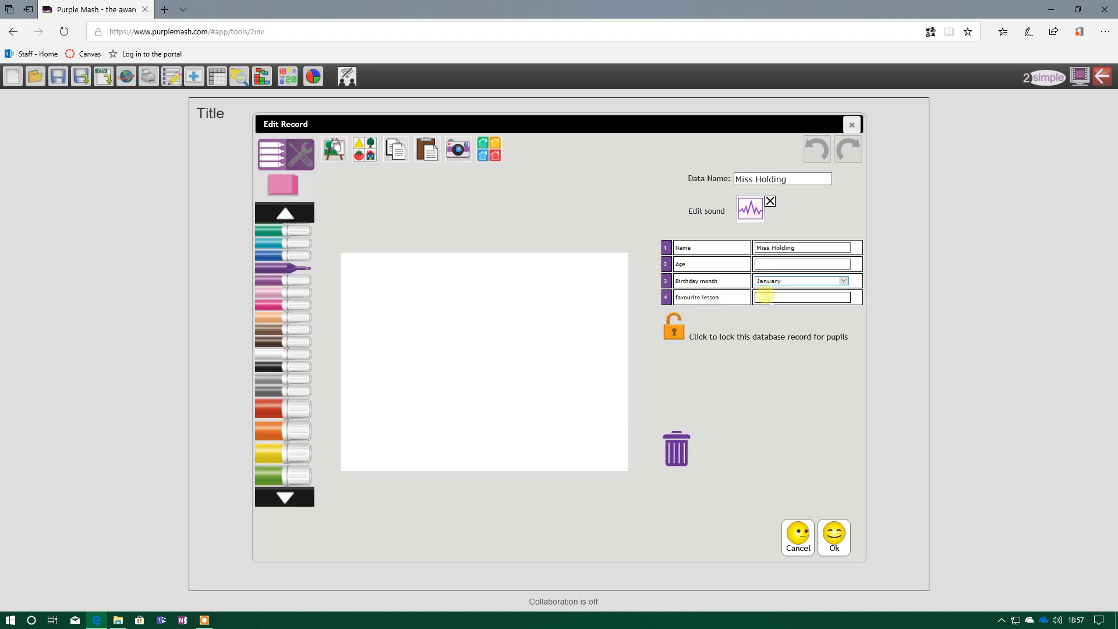
{"action": "type", "text": "H"}
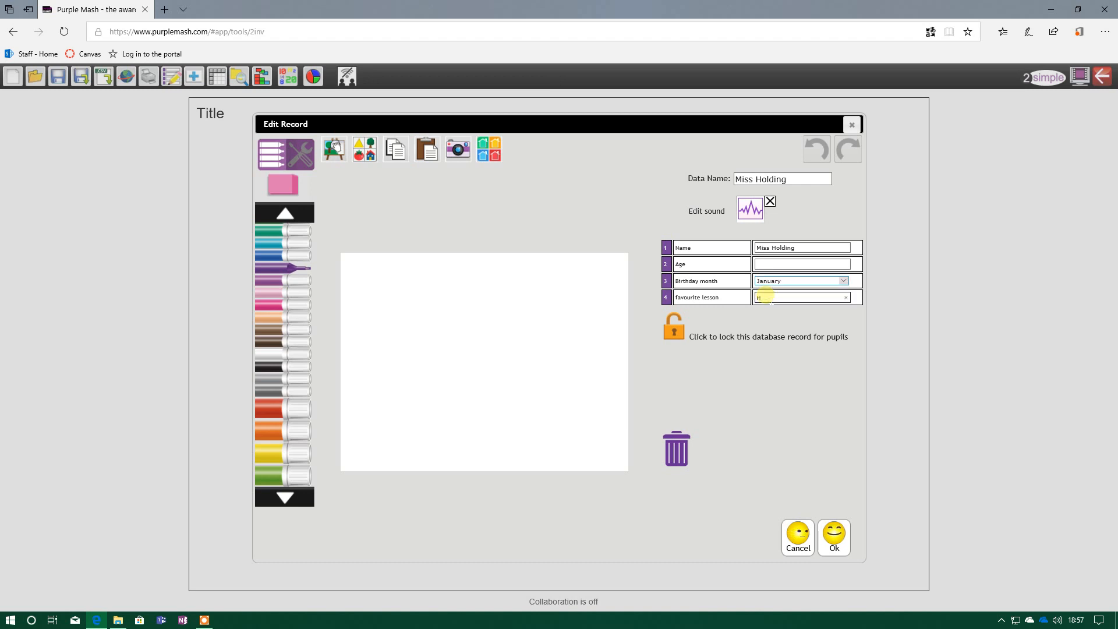
{"action": "type", "text": "History"}
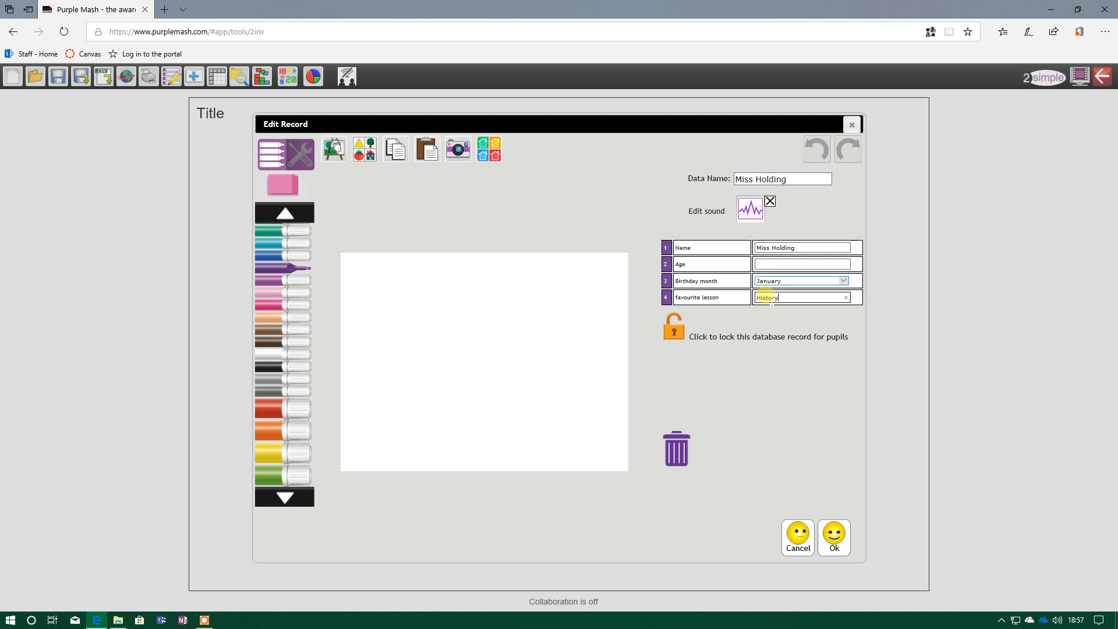
{"action": "left_click", "coordinate": [833, 537]}
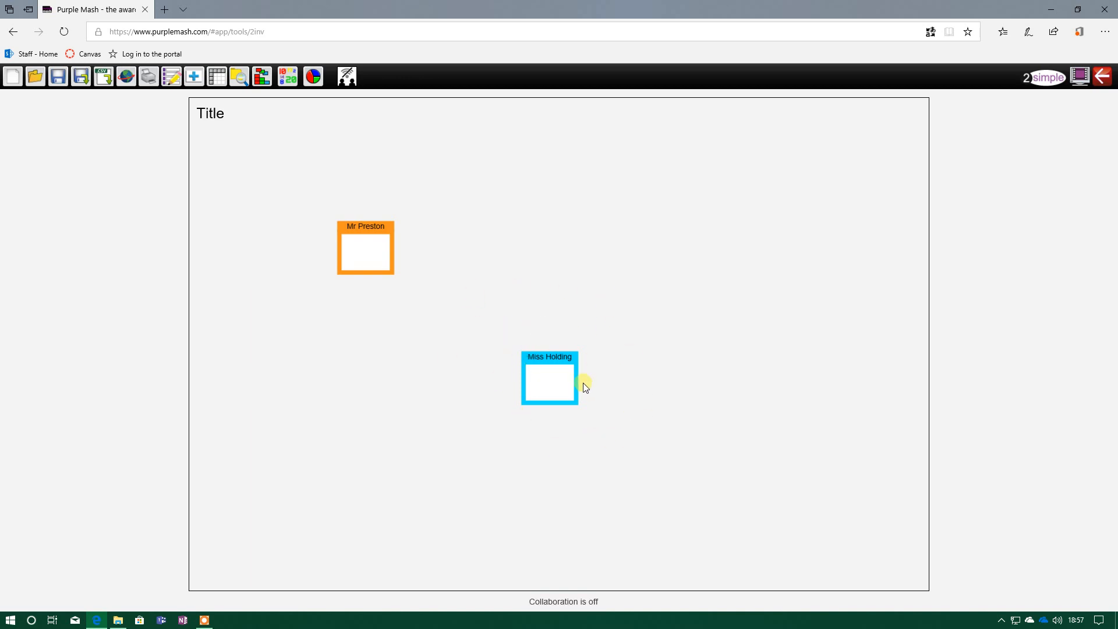
{"action": "mouse_move", "coordinate": [468, 453]}
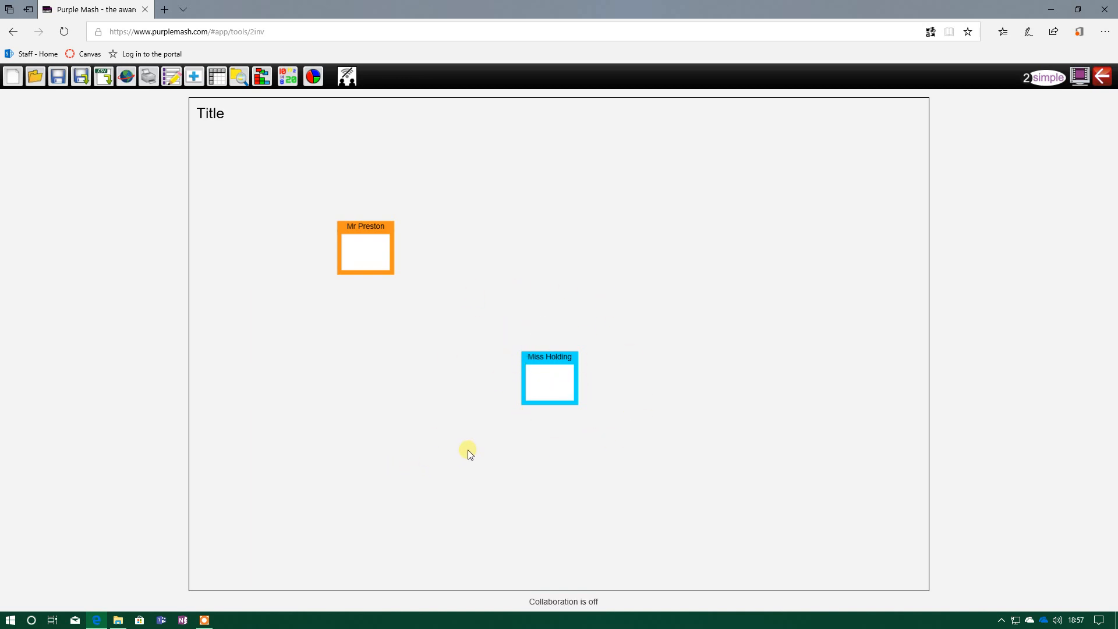
{"action": "mouse_move", "coordinate": [478, 448]}
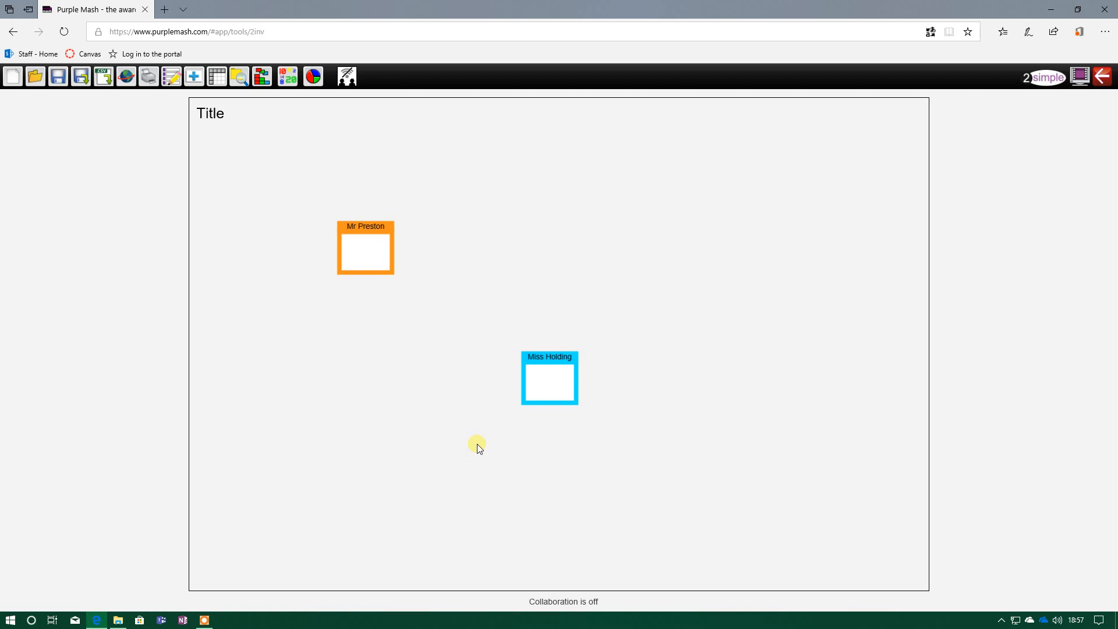